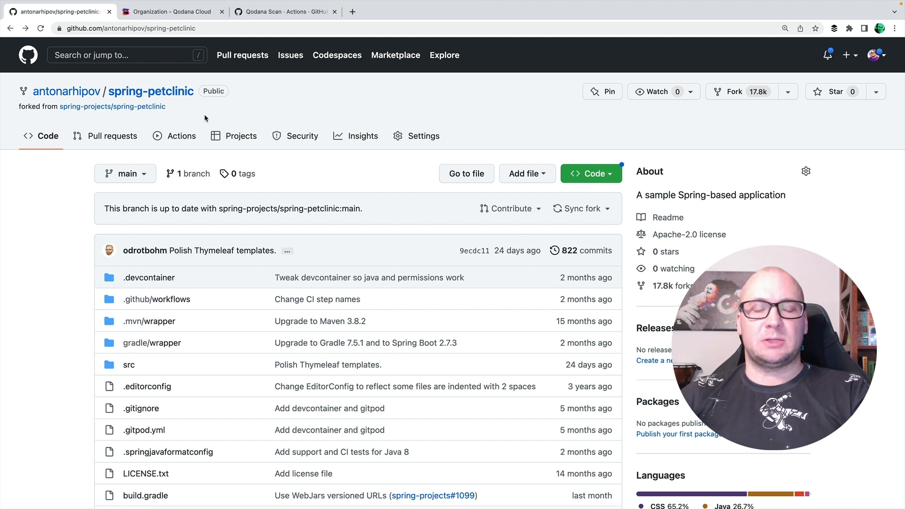
- View the Qodana Cloud organization overview, then the Qodana Scan action marketplace page
click(171, 11)
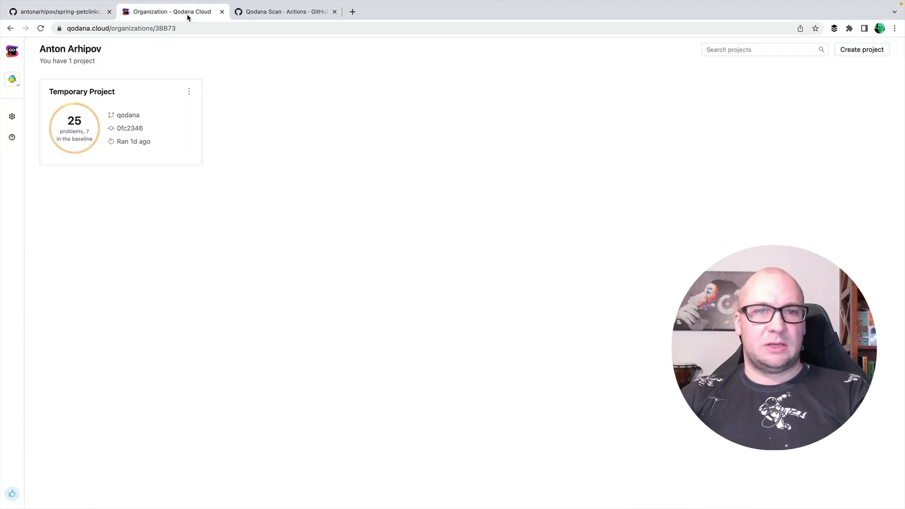
mouse_move(250, 177)
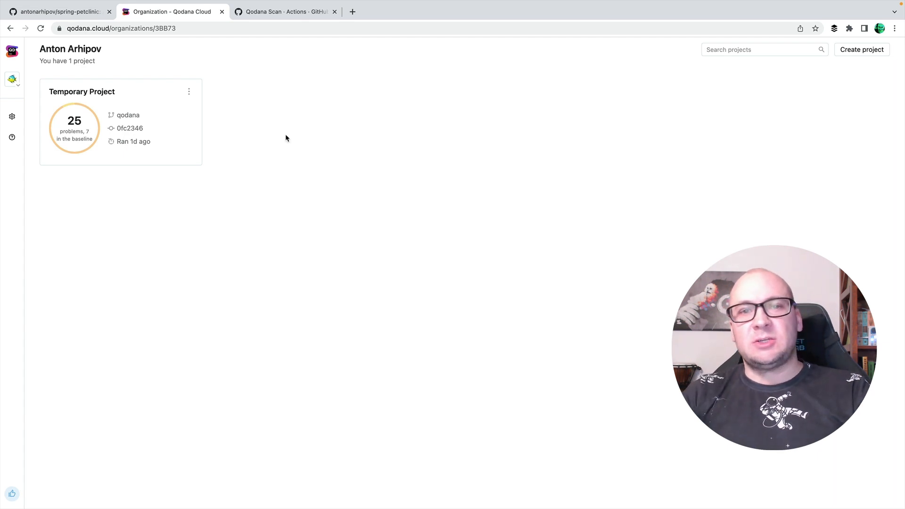
click(280, 12)
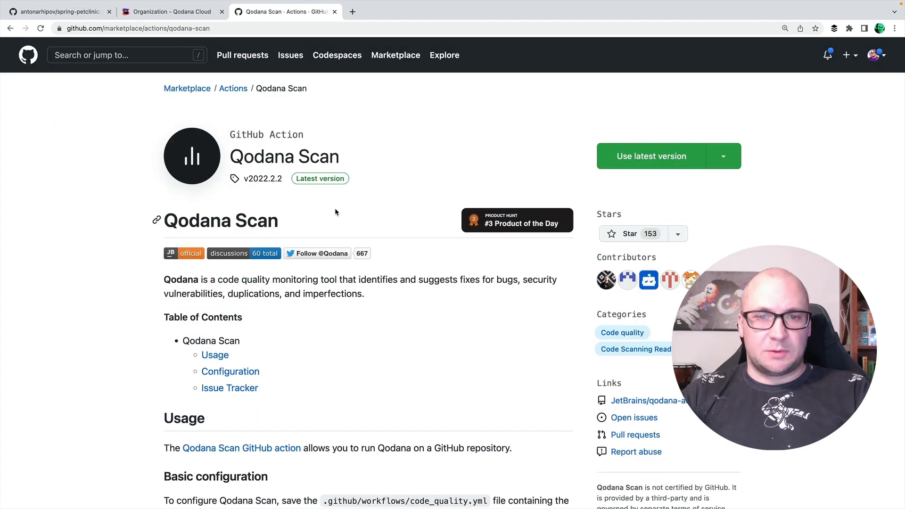
scroll(down, 3)
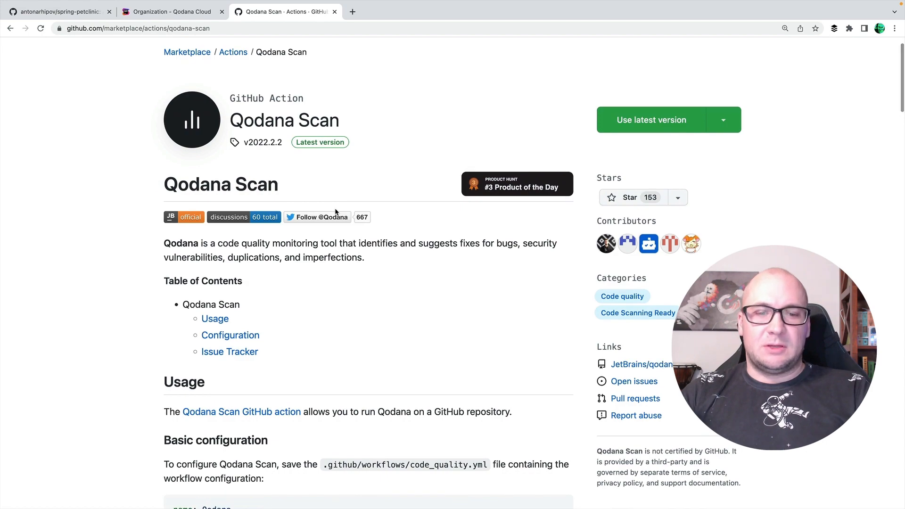
scroll(down, 3)
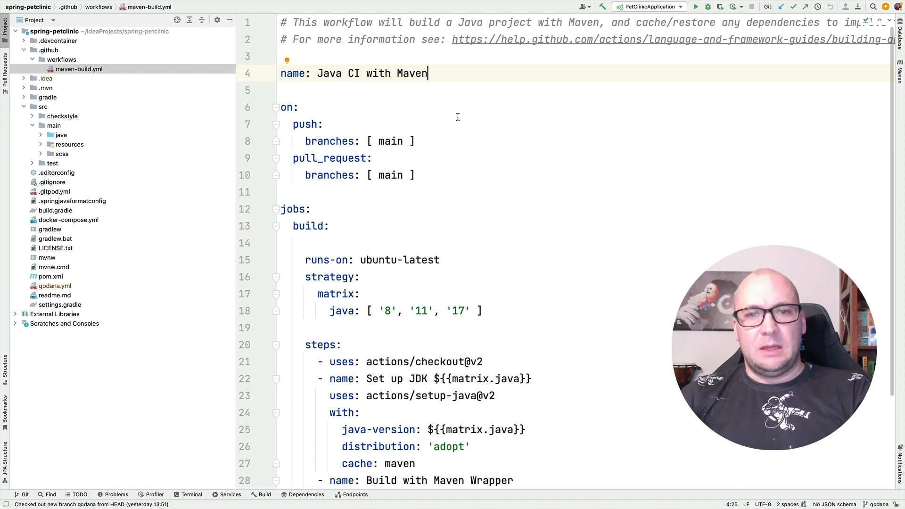
- Rename the workflow to 'Java CI with Maven and Qodana' and set the push branch to qodana
text(and)
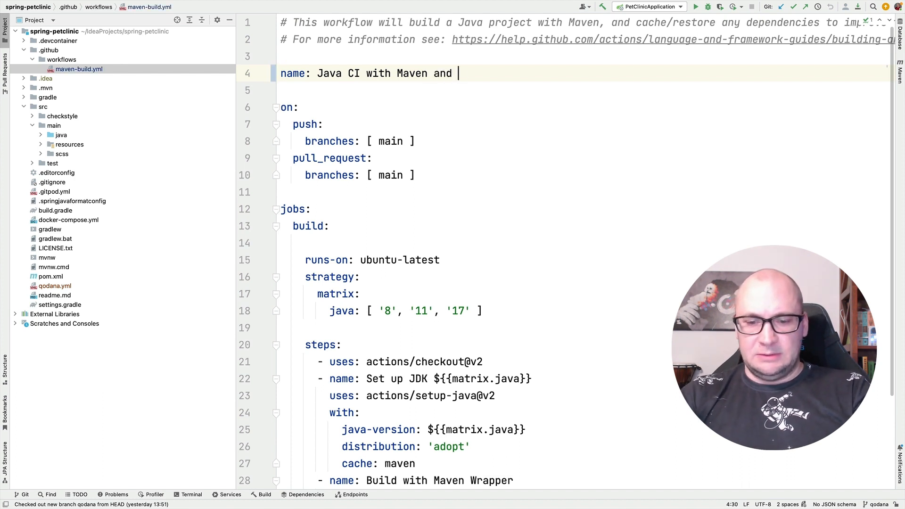
text(Qodana)
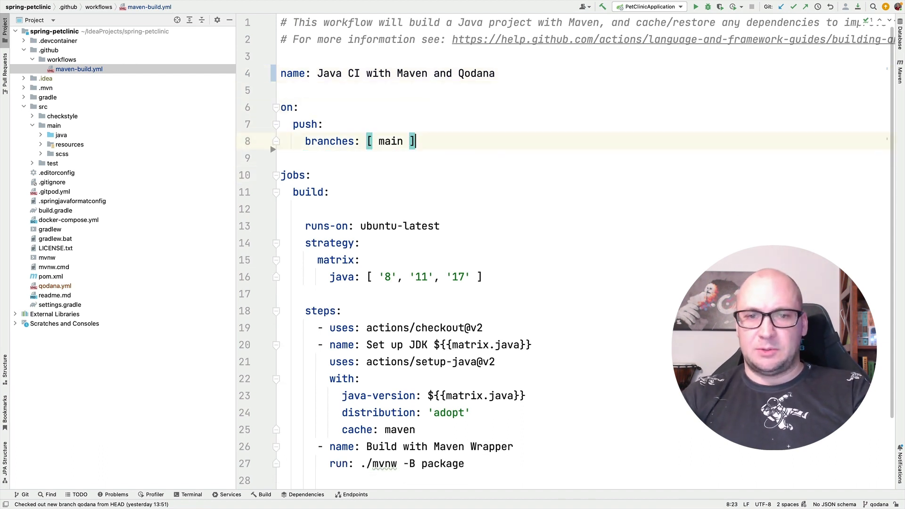
key(ctrl+shift+Left)
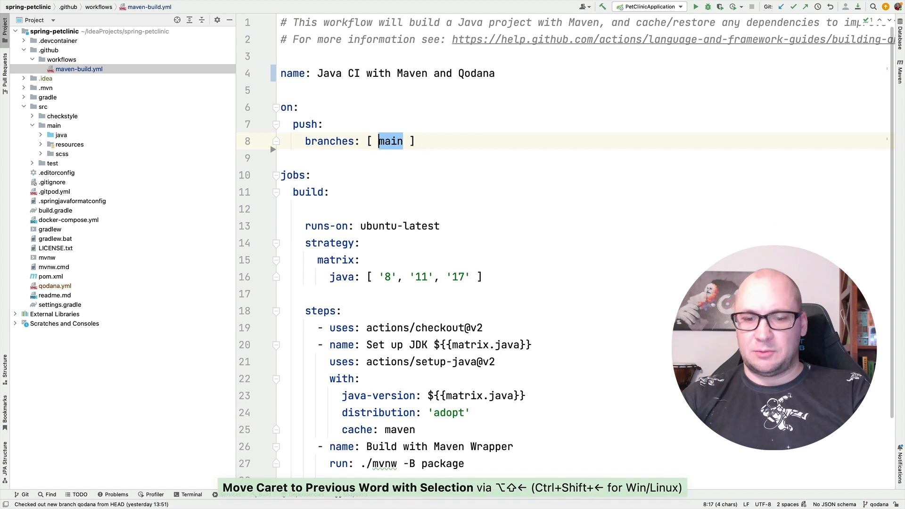
text(qodana)
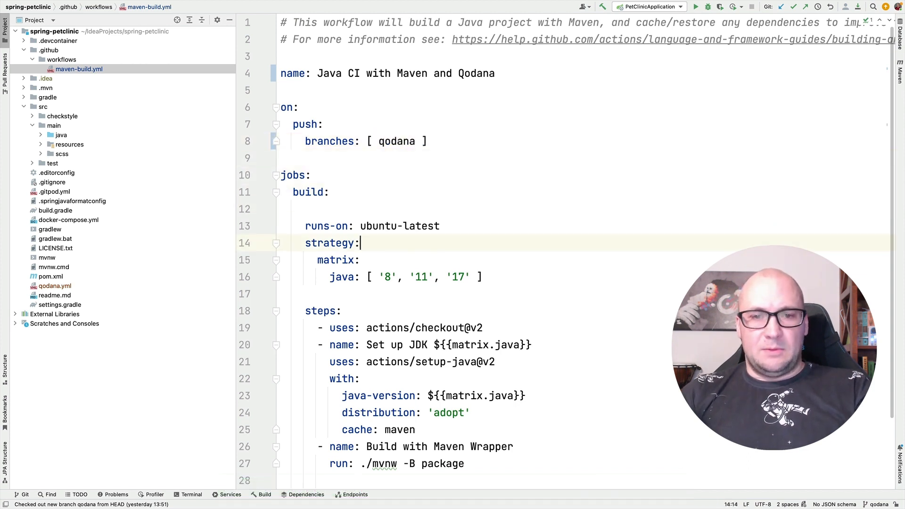
scroll(down, 3)
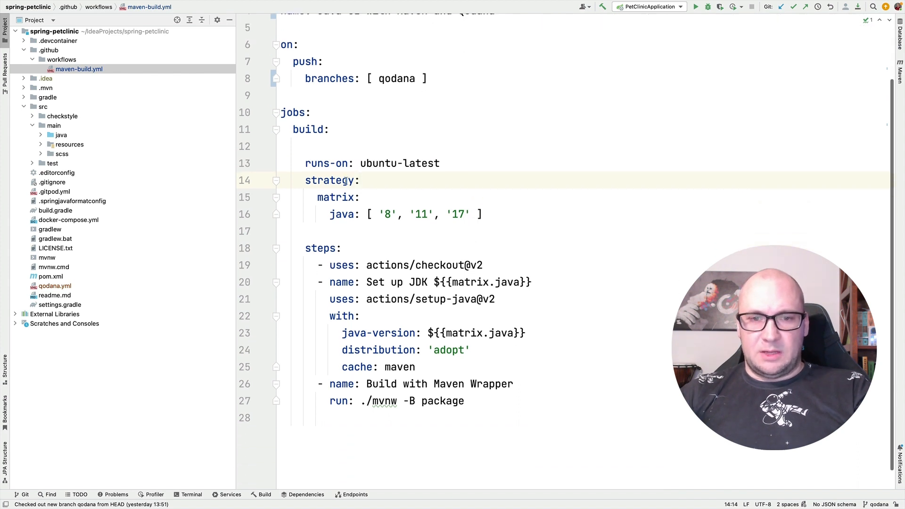
double_click(333, 197)
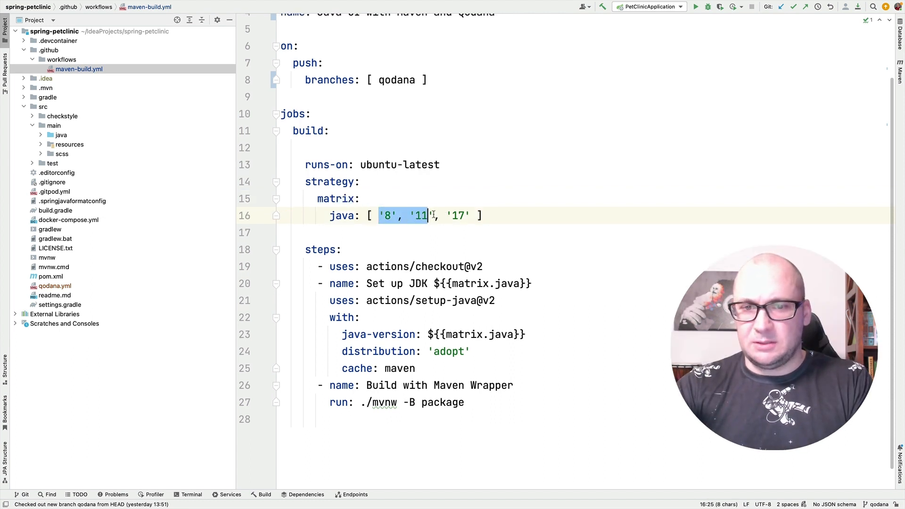
- Remove Java 8 and 11 from the matrix so only 17 remains
key(Delete)
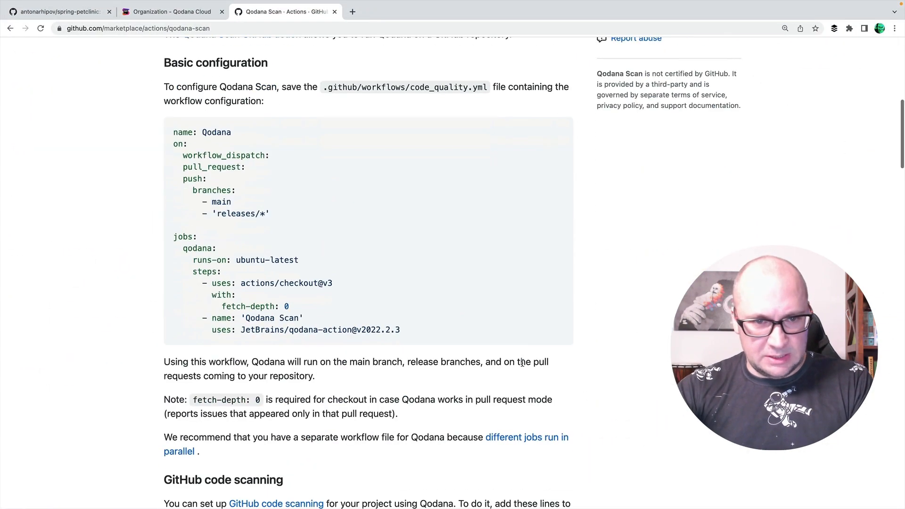
- Select the whole sample qodana job block in the basic configuration example
double_click(193, 249)
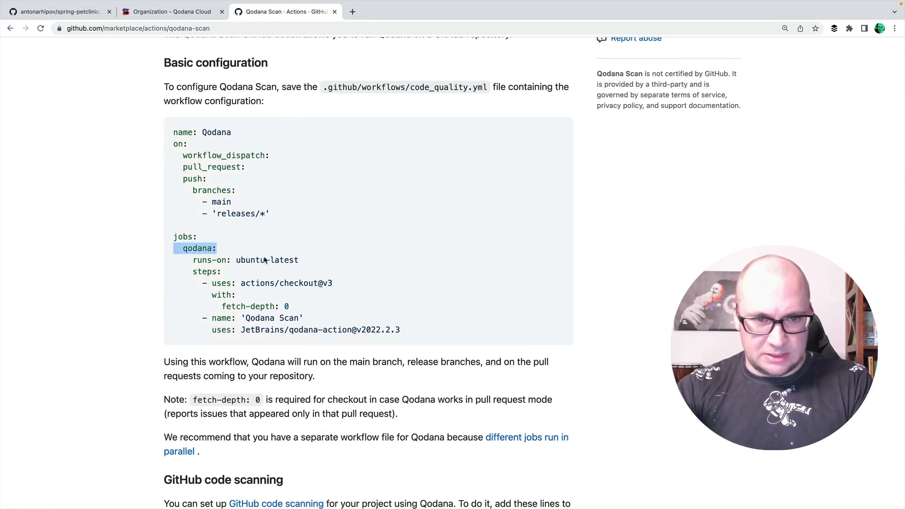
drag(198, 248, 400, 329)
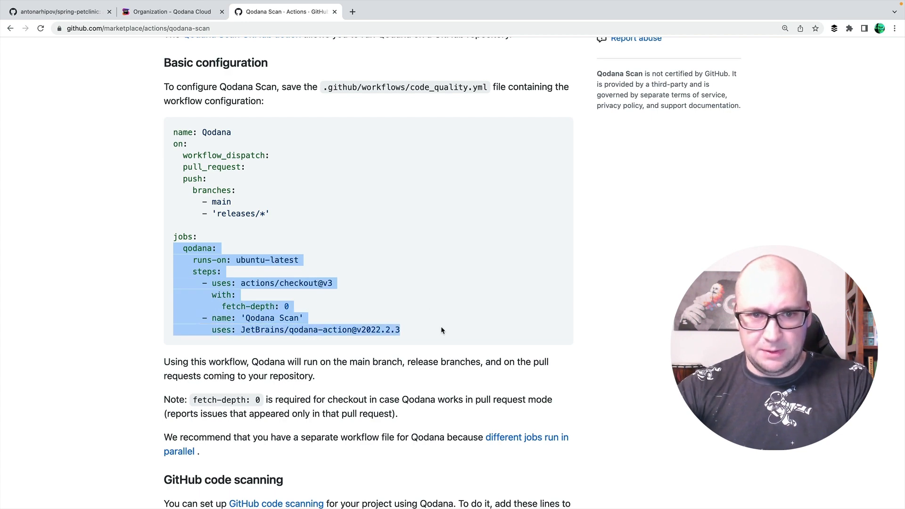
mouse_move(179, 16)
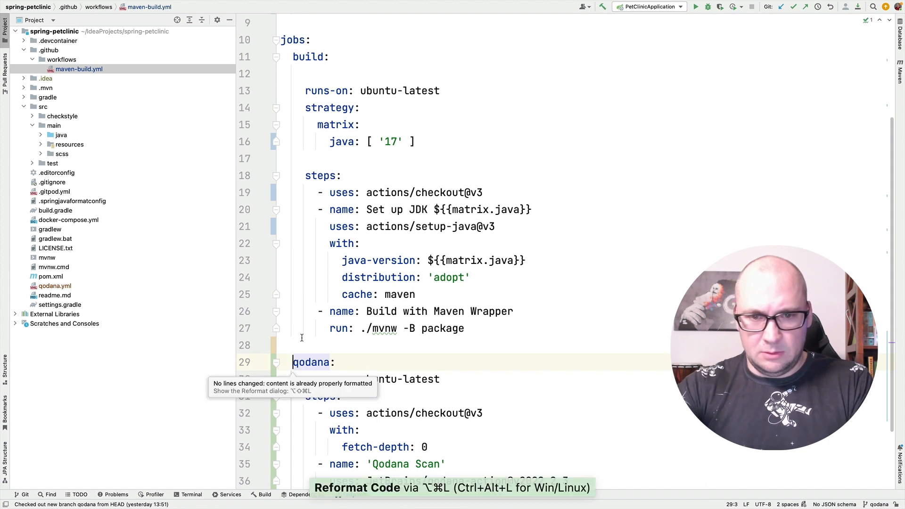
- Add an env entry QODANA_TOKEN: ${{ secret.QODANA_TOKEN }} under the Qodana Scan step
scroll(down, 3)
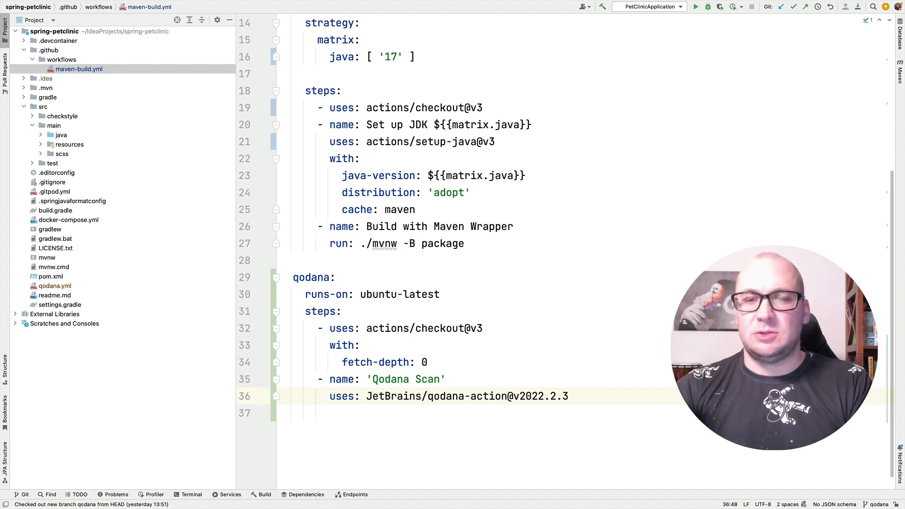
mouse_move(394, 345)
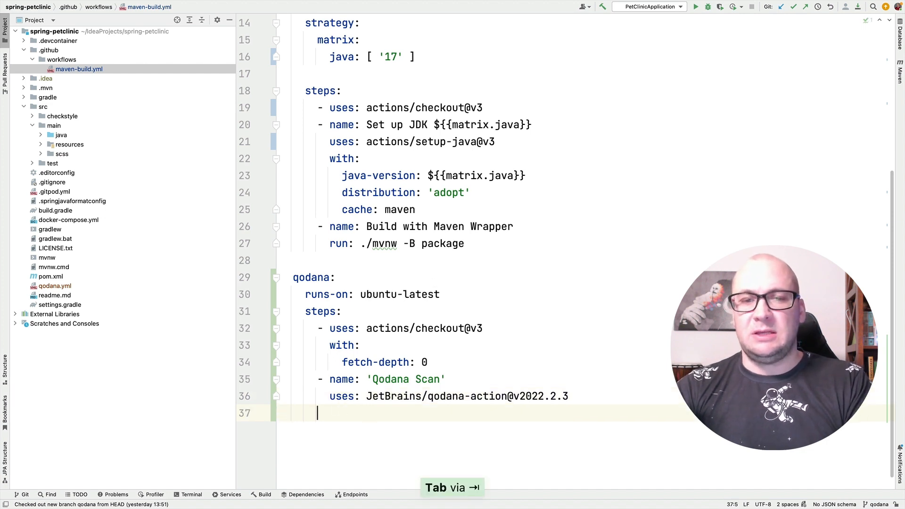
text(env:)
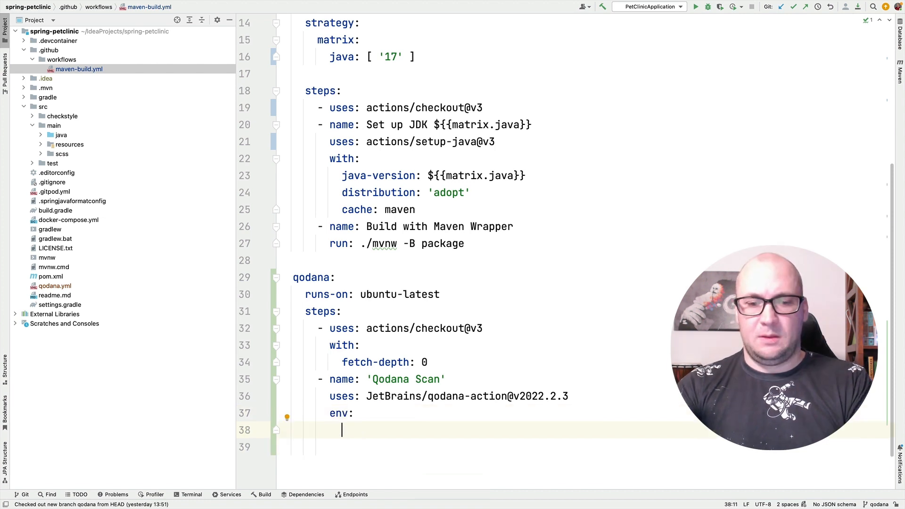
text(QODANA)
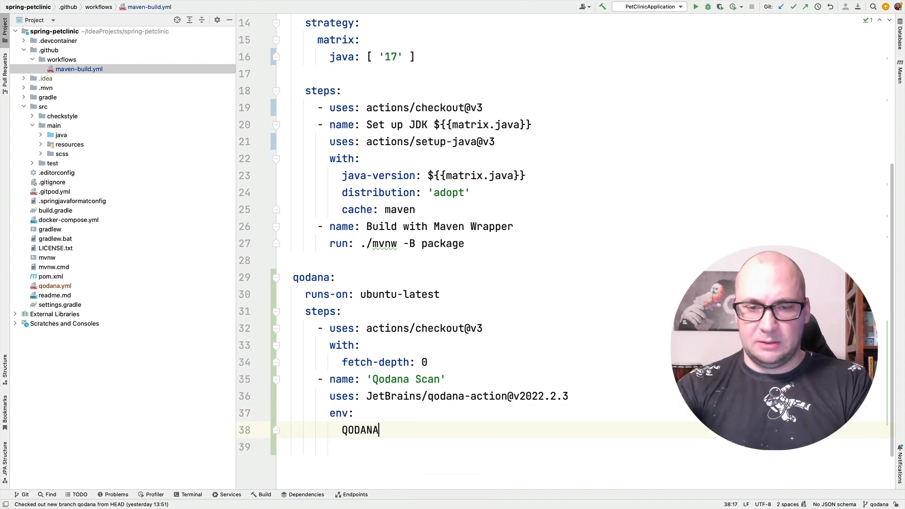
text(_TOKEN)
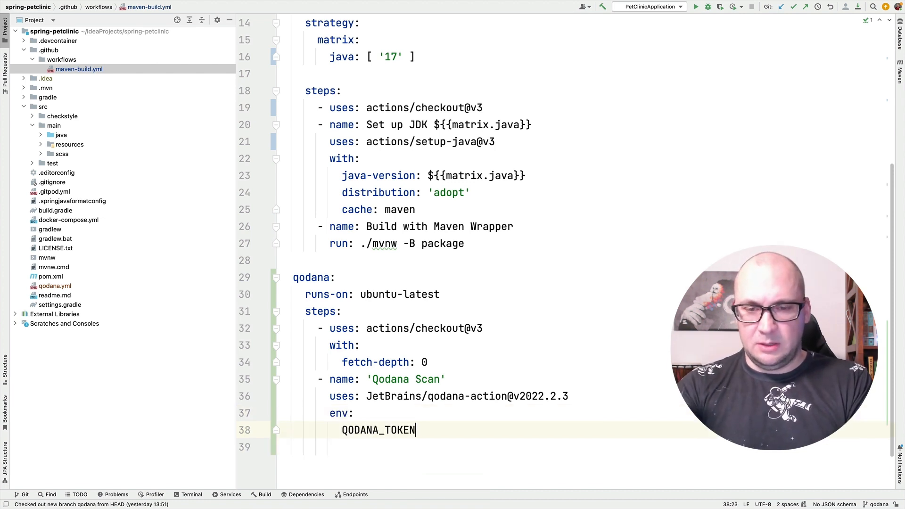
text(:)
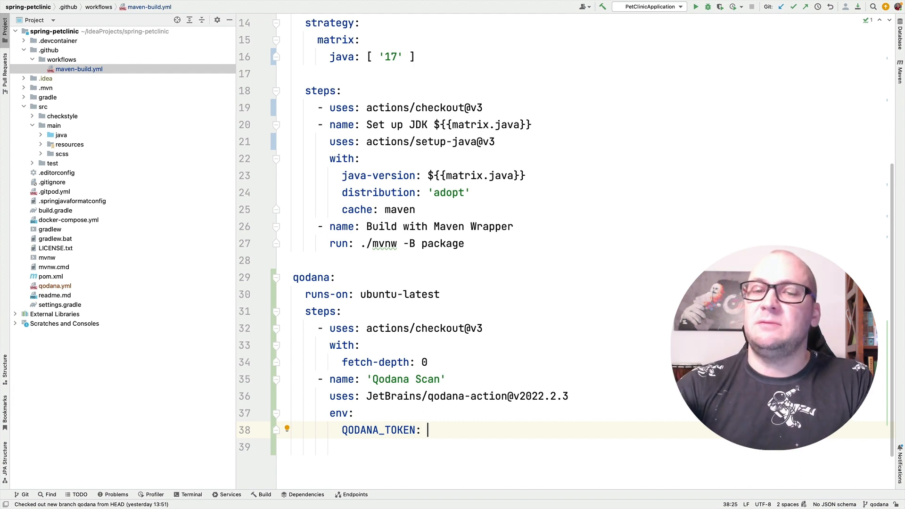
text(${{ secret.QODANA_TOKEN }})
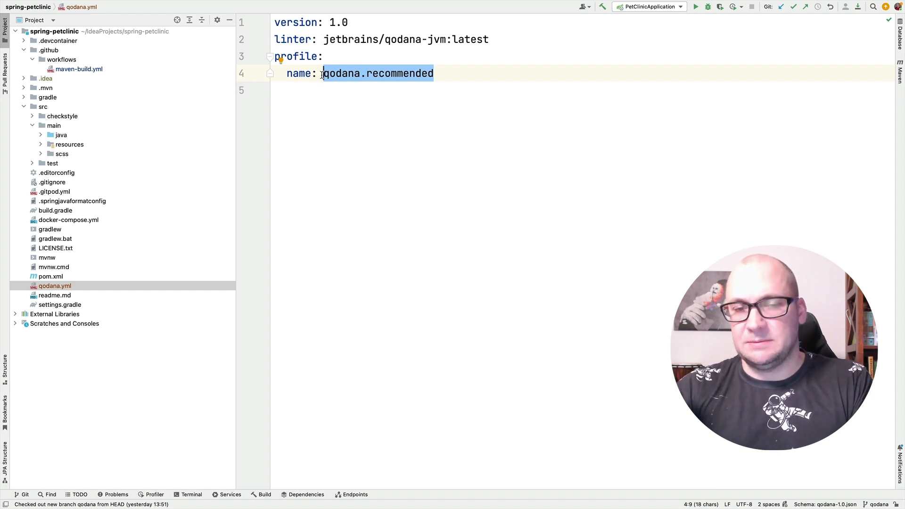
- Commit both changed files via Git > Commit File with the message 'Qodana config'
right_click(55, 286)
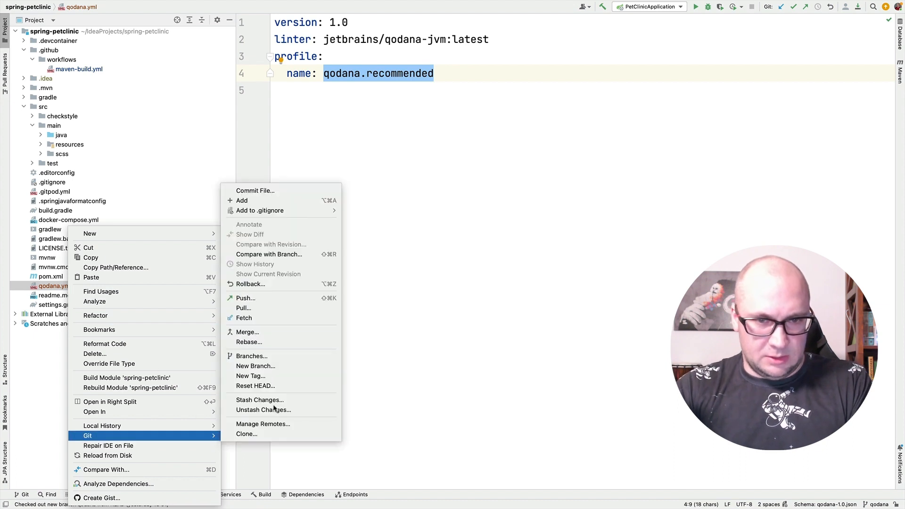
click(241, 200)
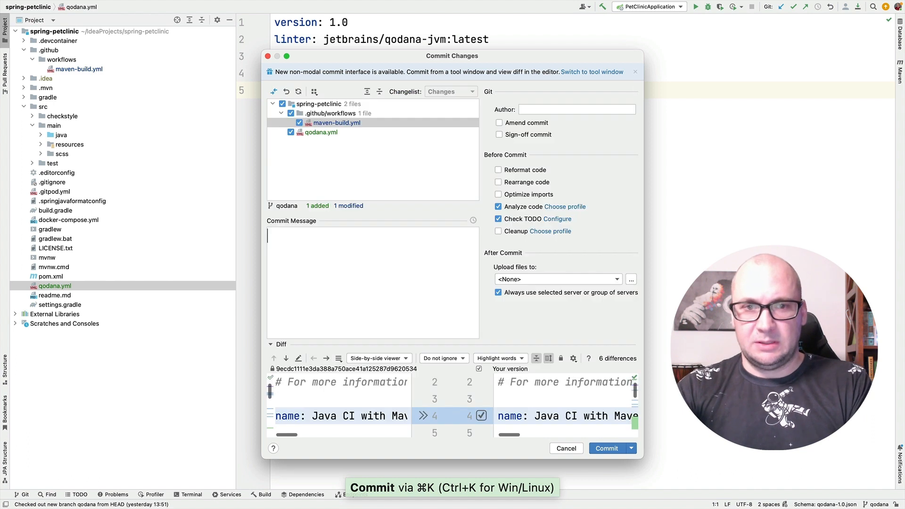
text(Qodana config)
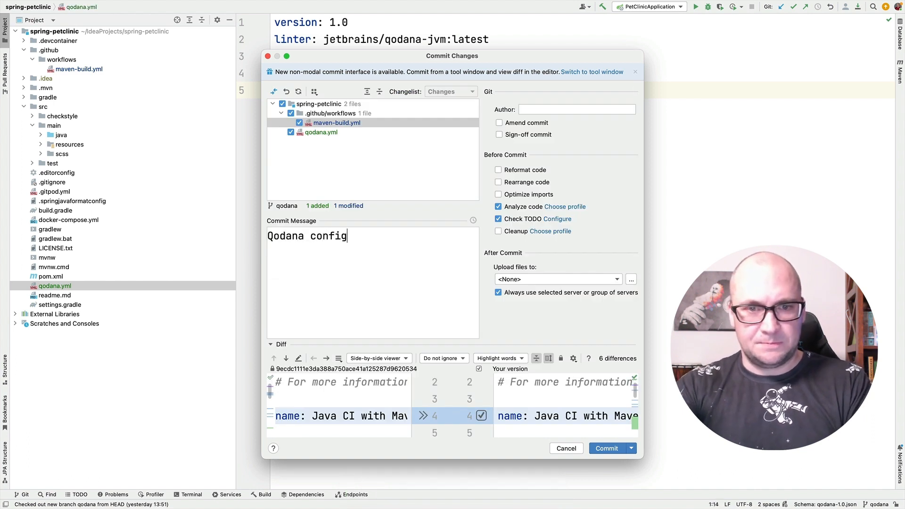
click(607, 449)
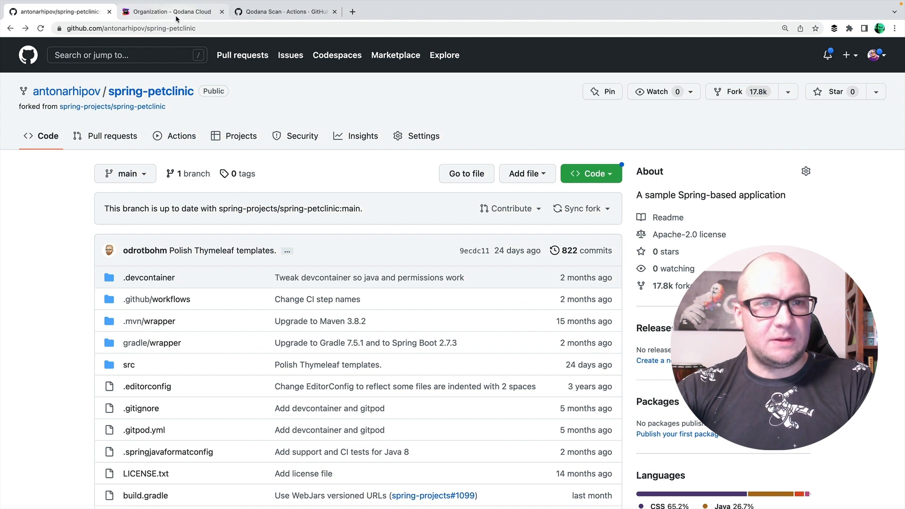
- Name the new Qodana Cloud project PetClinic, generate its access token and copy it
click(175, 12)
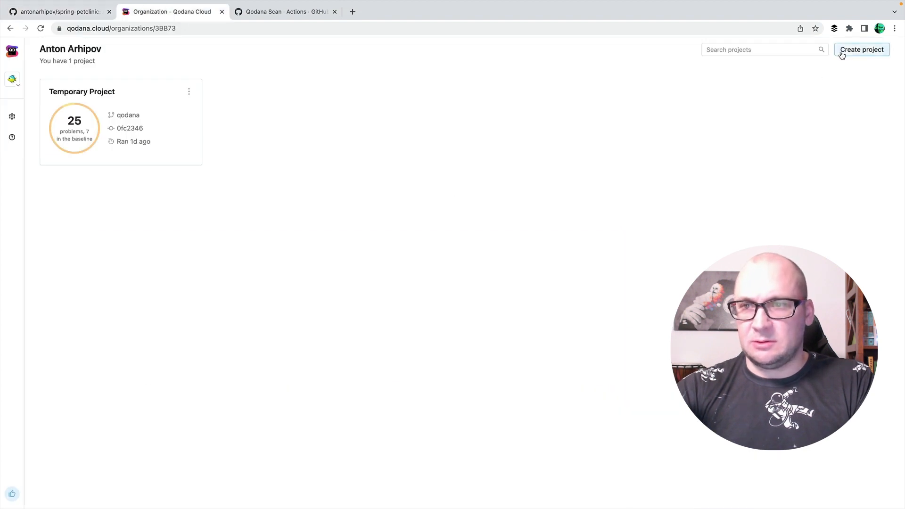
click(862, 49)
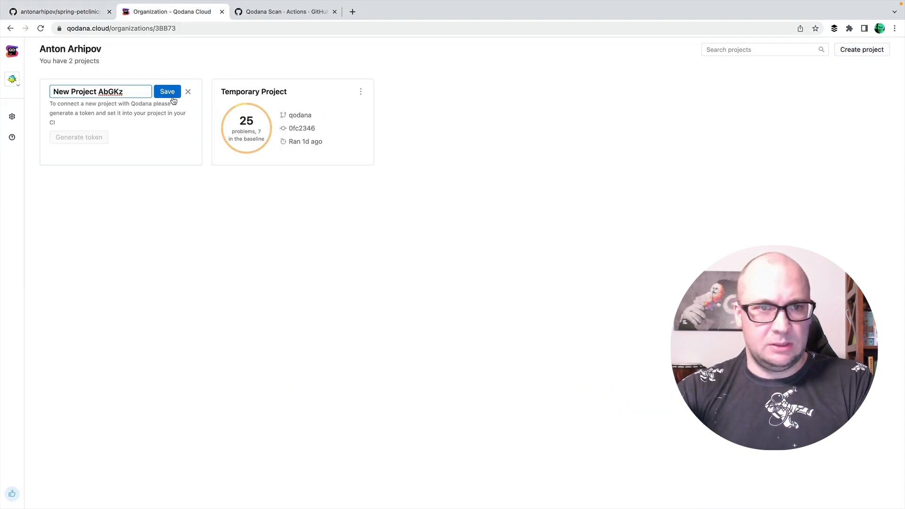
text(PetClinic)
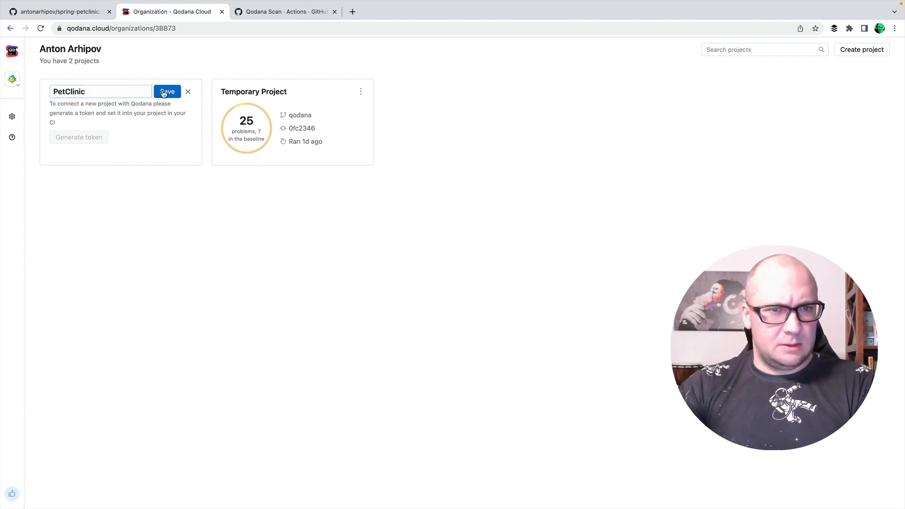
click(167, 91)
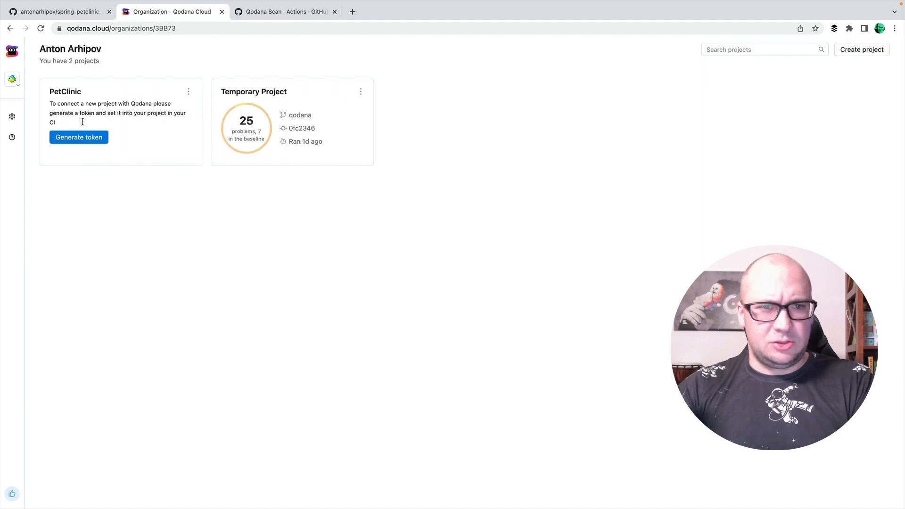
click(79, 138)
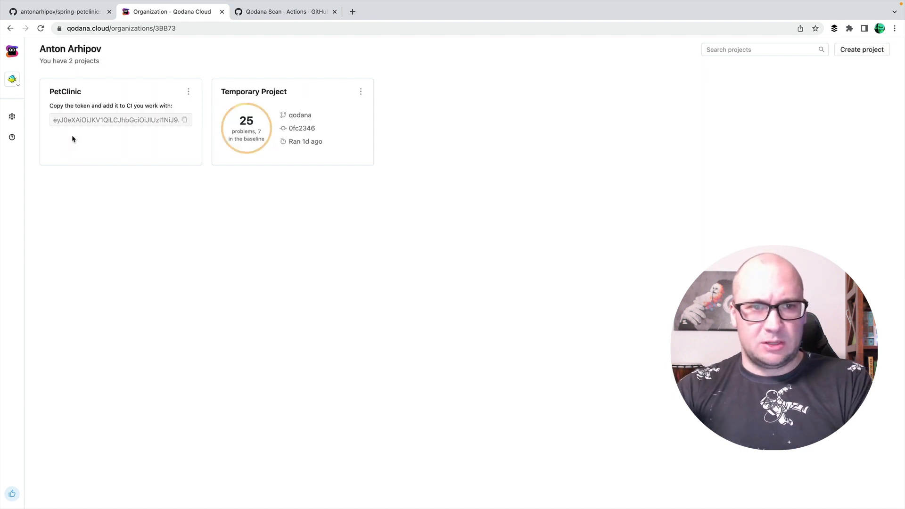
click(185, 120)
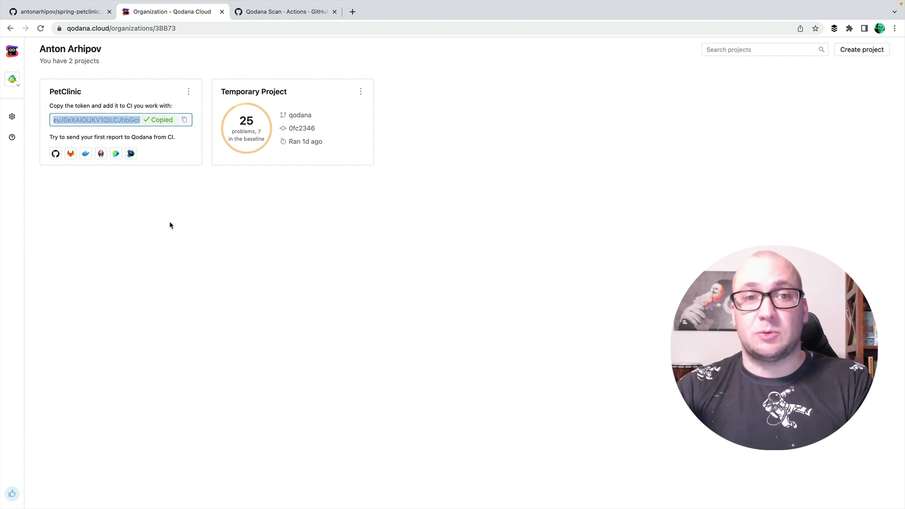
mouse_move(200, 163)
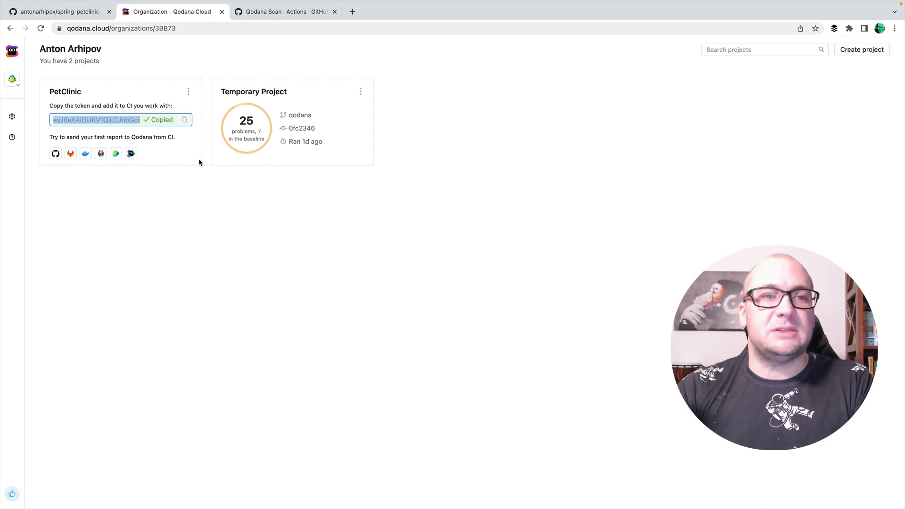
- In spring-petclinic Settings > Secrets > Actions, save a new repository secret QODANA_TOKEN with the copied token
click(61, 13)
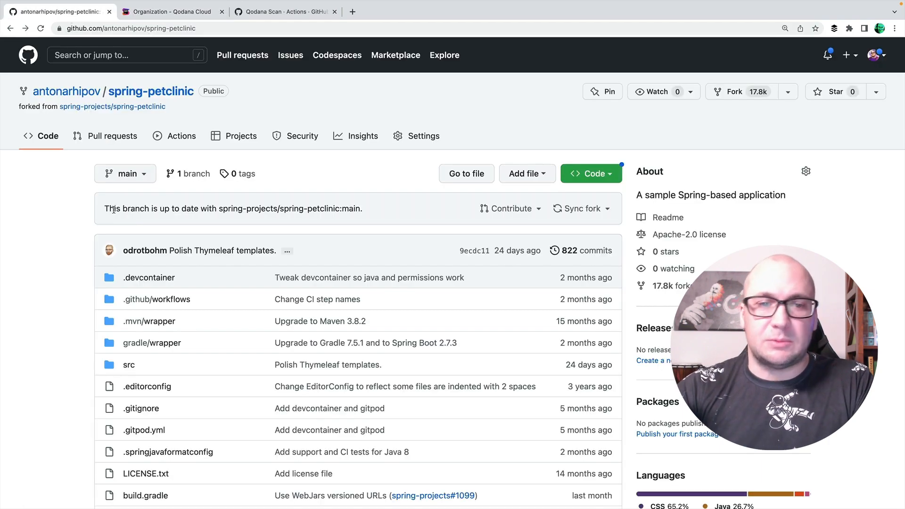
mouse_move(414, 137)
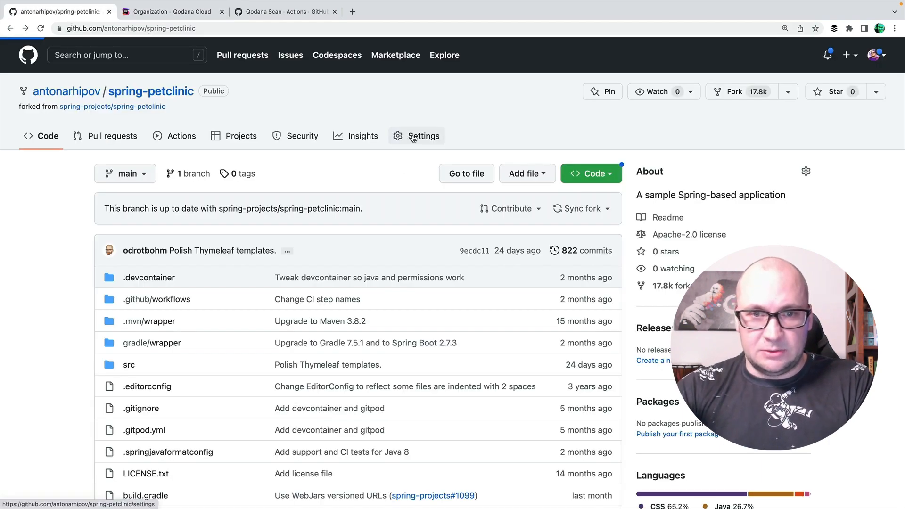
click(424, 135)
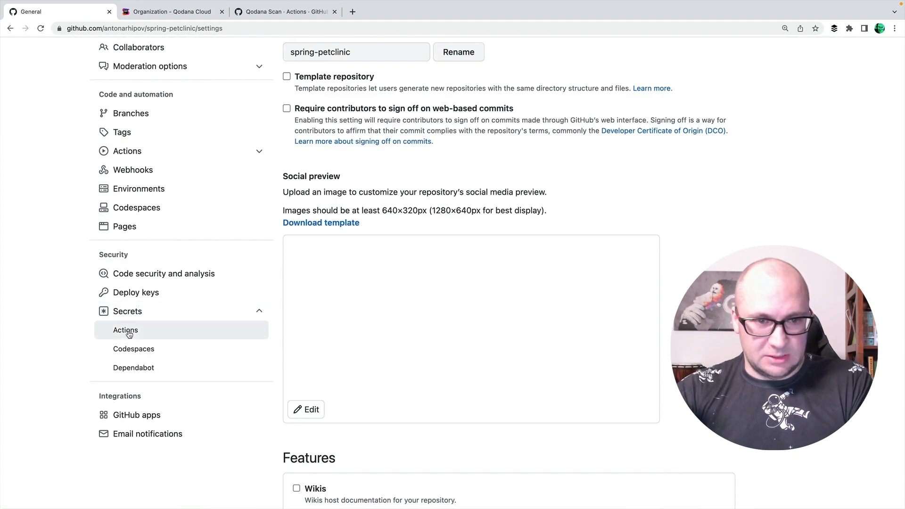
click(125, 329)
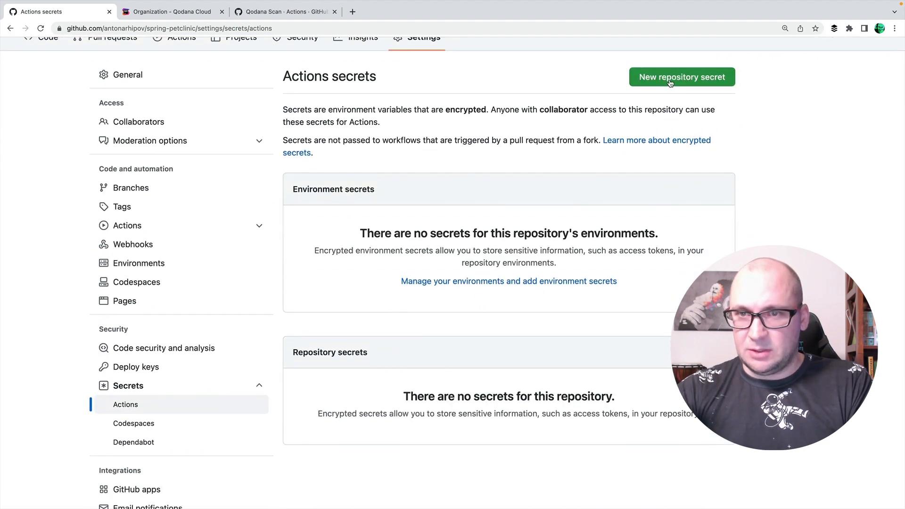
click(681, 78)
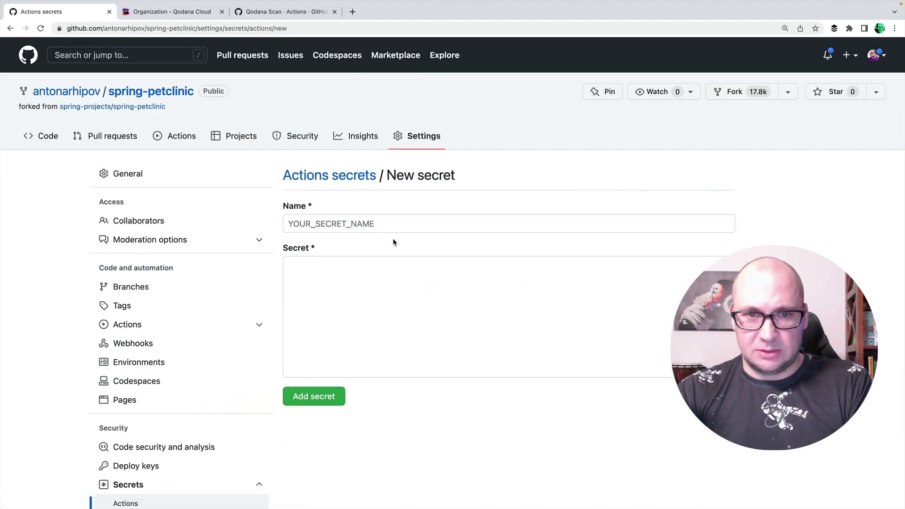
text(QODANA)
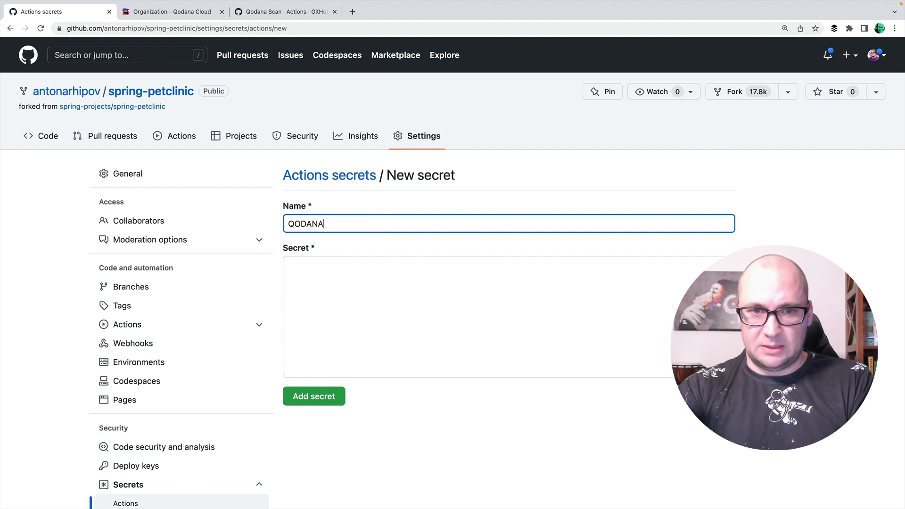
text(_TOKEN)
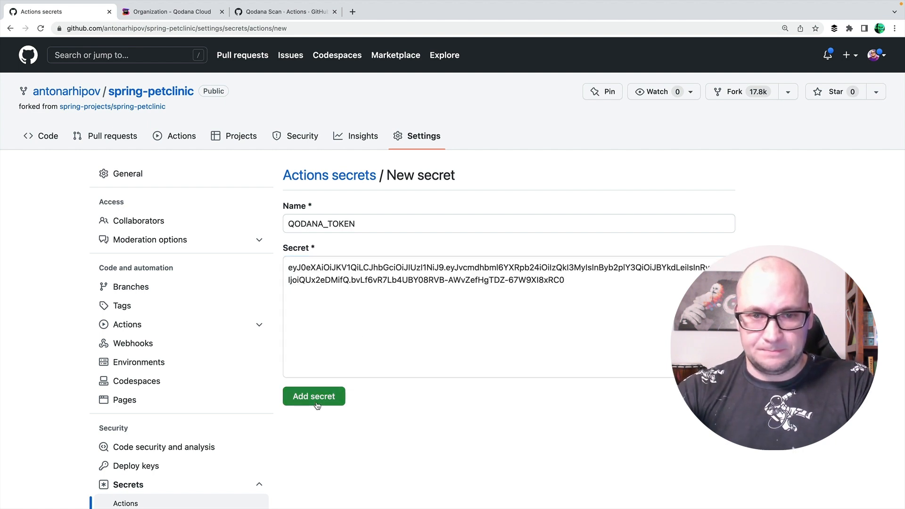
click(313, 396)
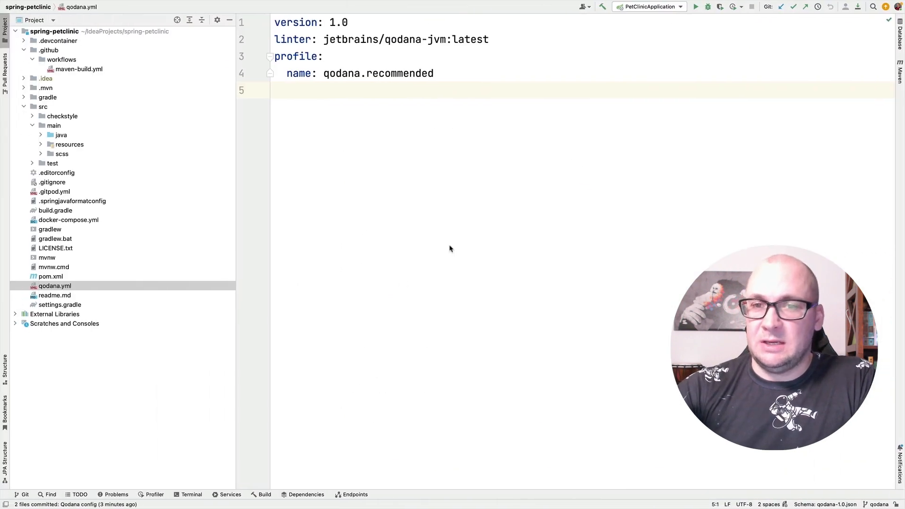
- Push the Qodana config commit to origin's new qodana branch
click(807, 6)
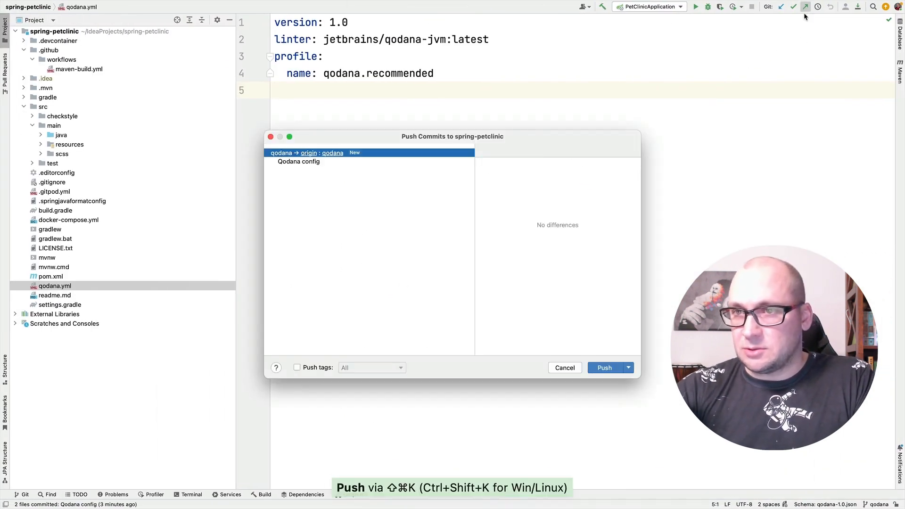
click(604, 367)
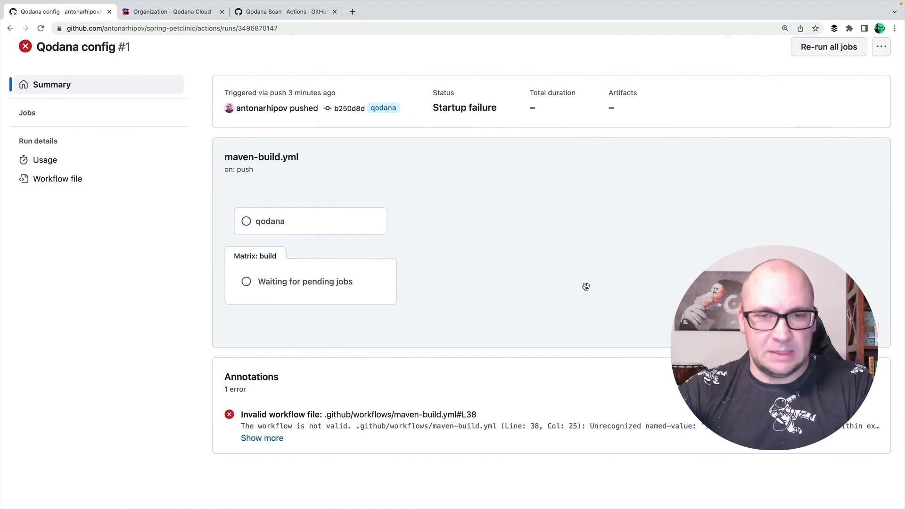
mouse_move(422, 242)
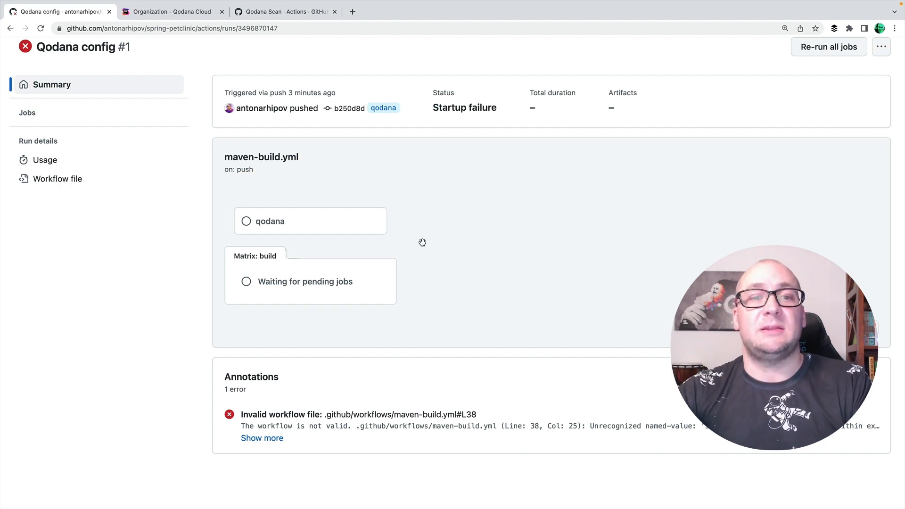
mouse_move(332, 231)
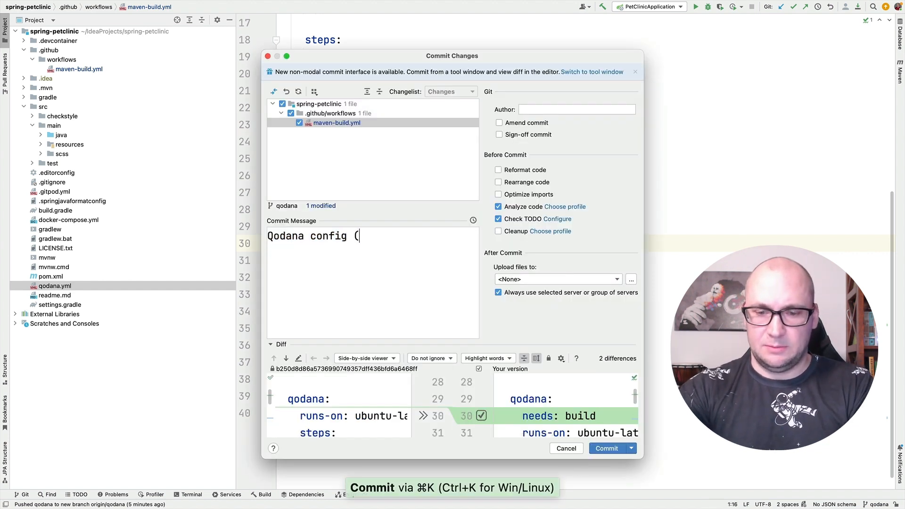
- Commit with the message 'Qodana config (fix)' and push it to the qodana branch
text(fix)
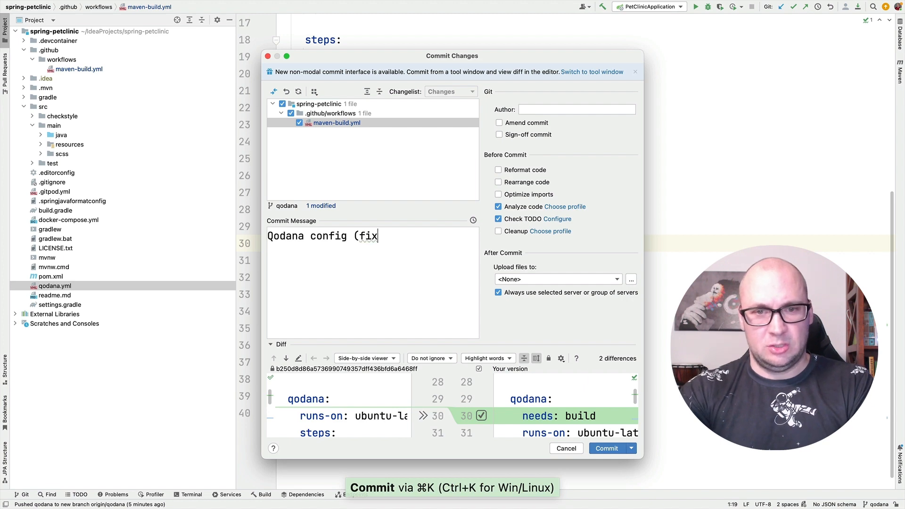
click(630, 449)
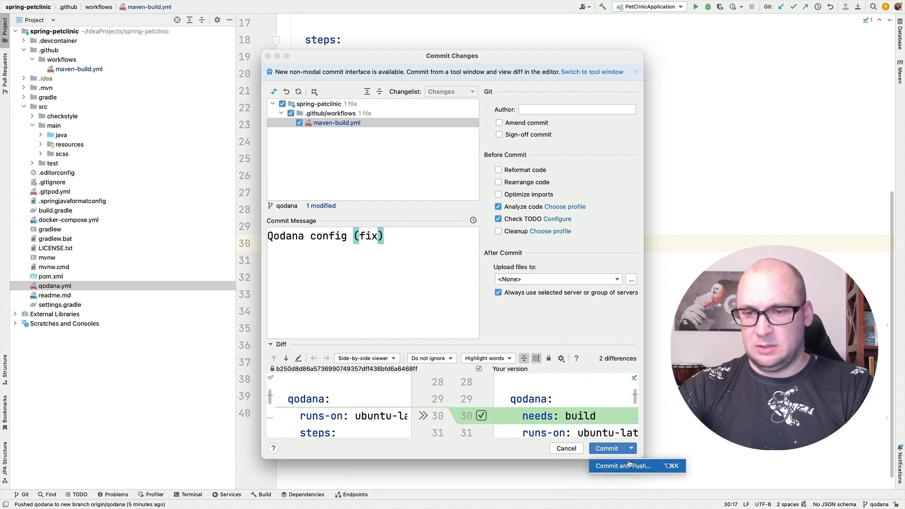
click(622, 465)
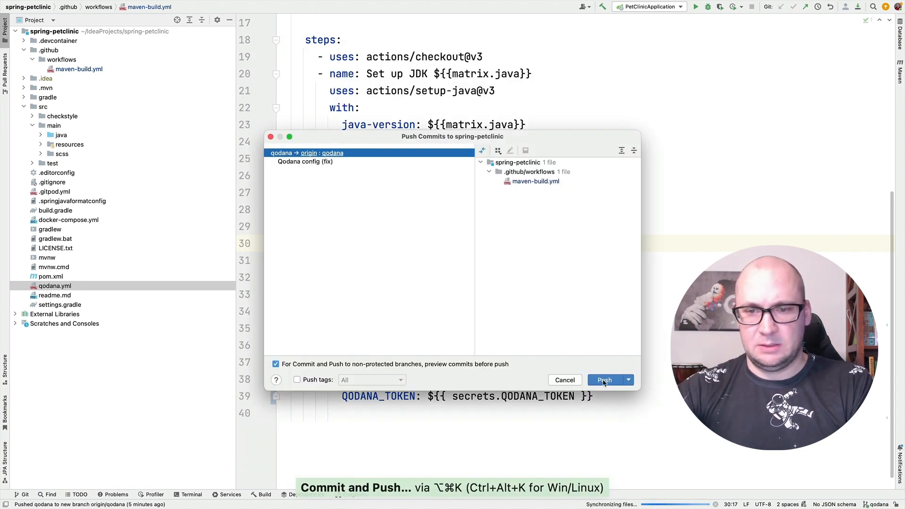
click(604, 380)
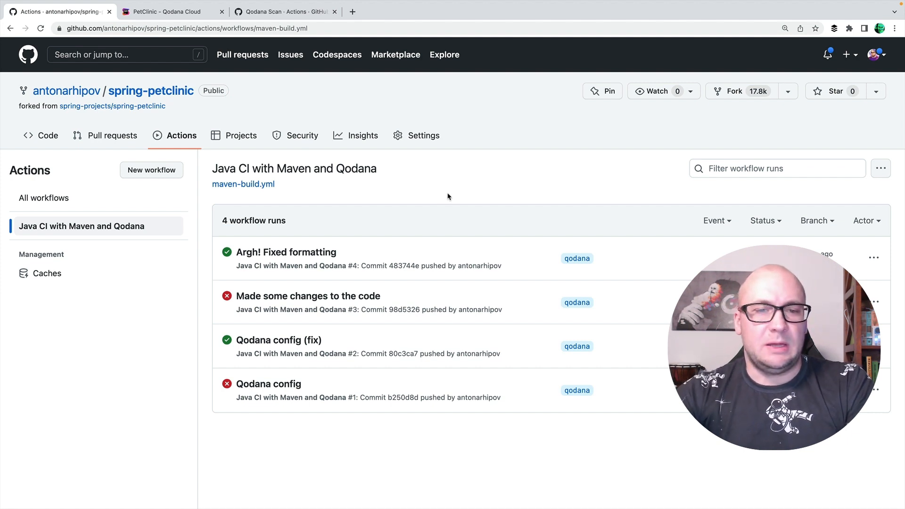
mouse_move(278, 340)
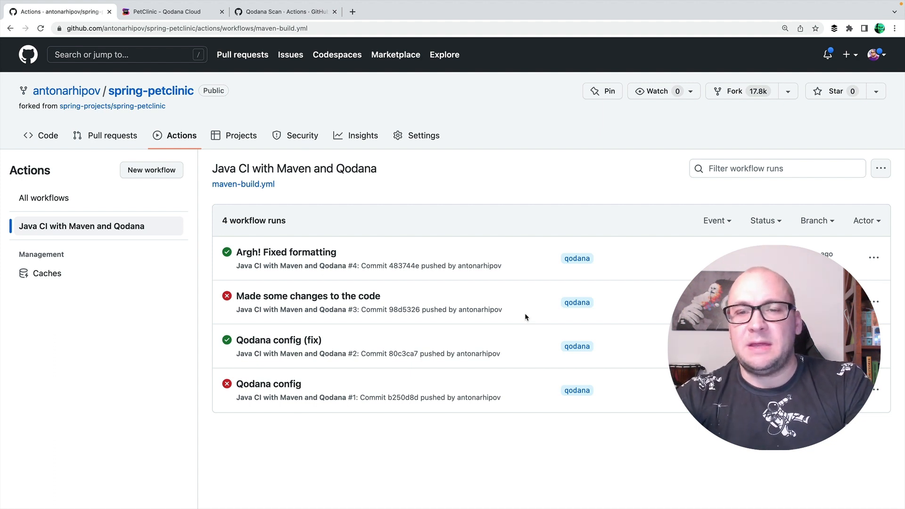
mouse_move(332, 296)
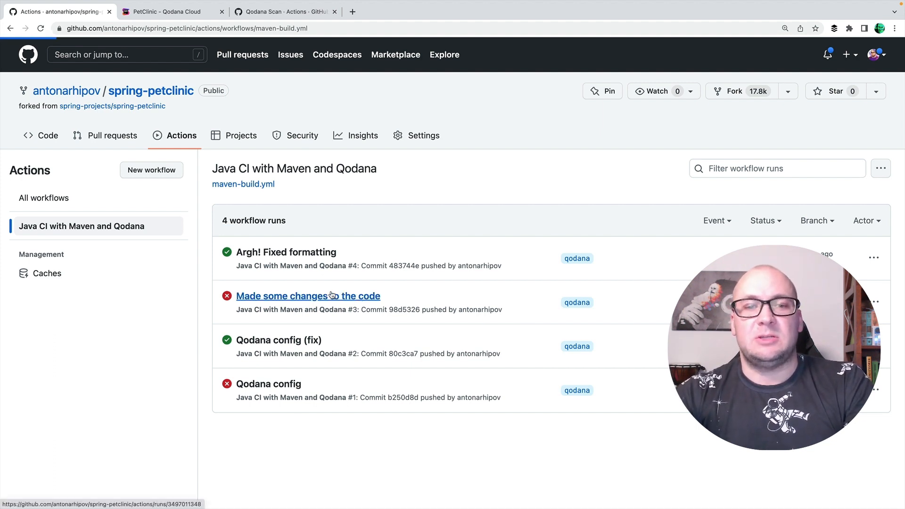
click(296, 296)
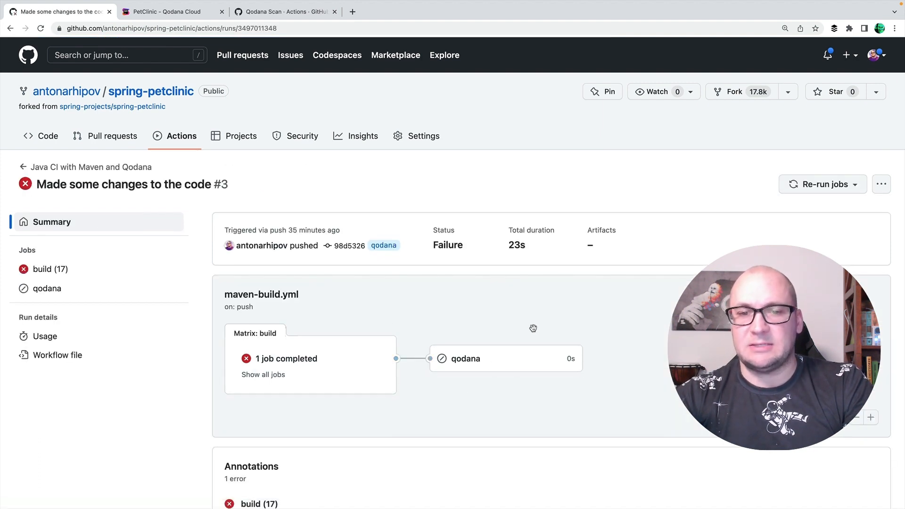
mouse_move(164, 200)
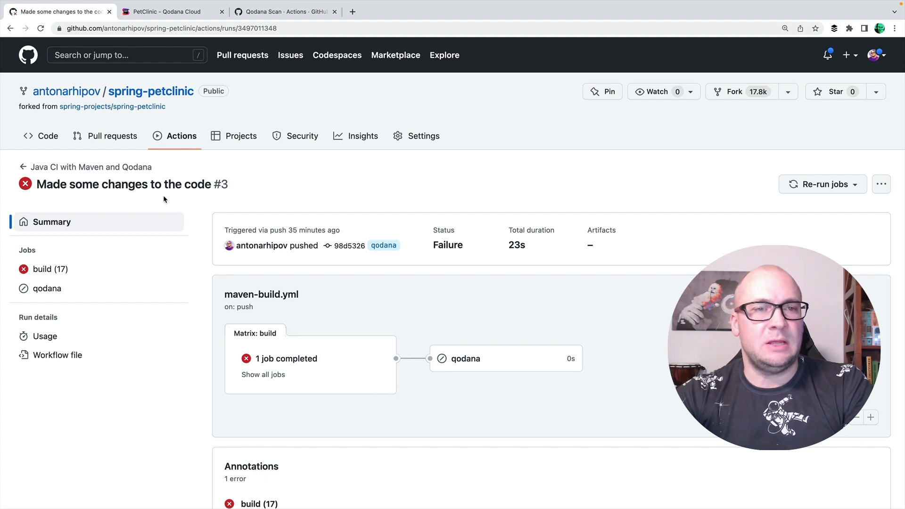
click(91, 167)
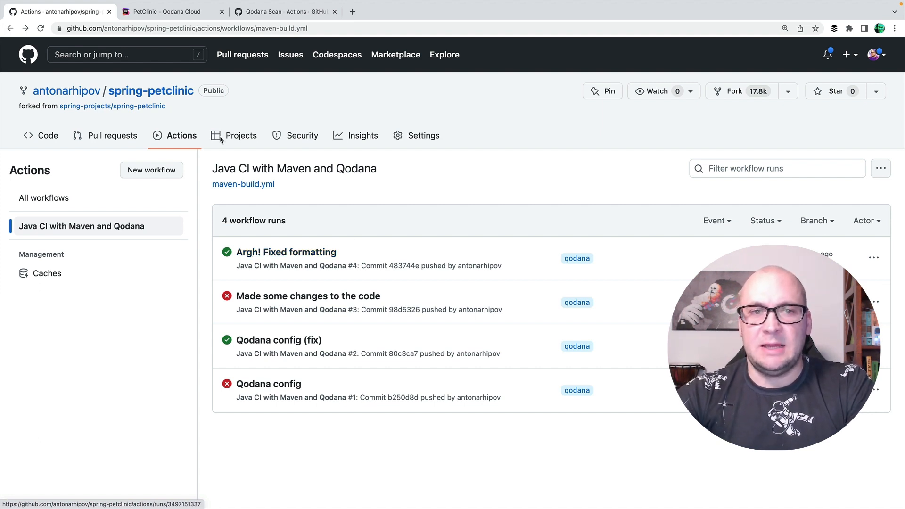
- View the earlier problem-free PetClinic run, then return to the latest run showing 2 high-severity problems in PetClinicApplication.java
click(165, 11)
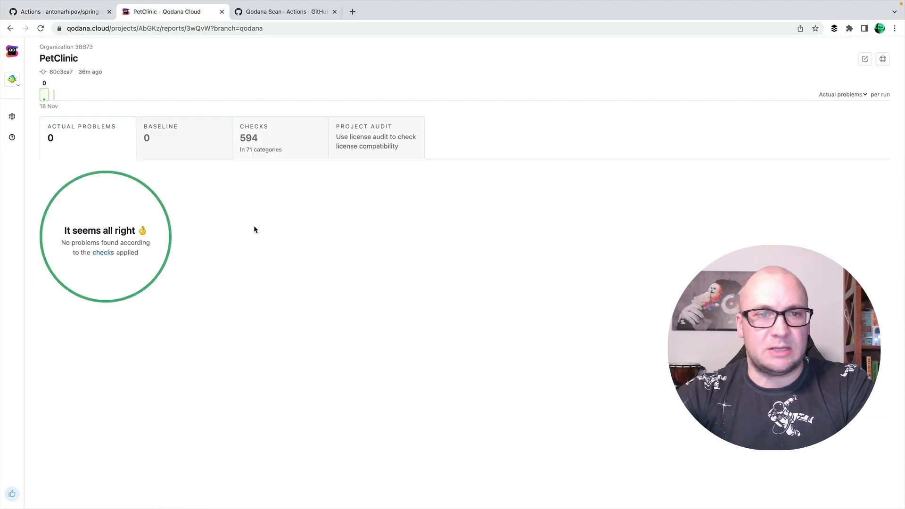
click(49, 94)
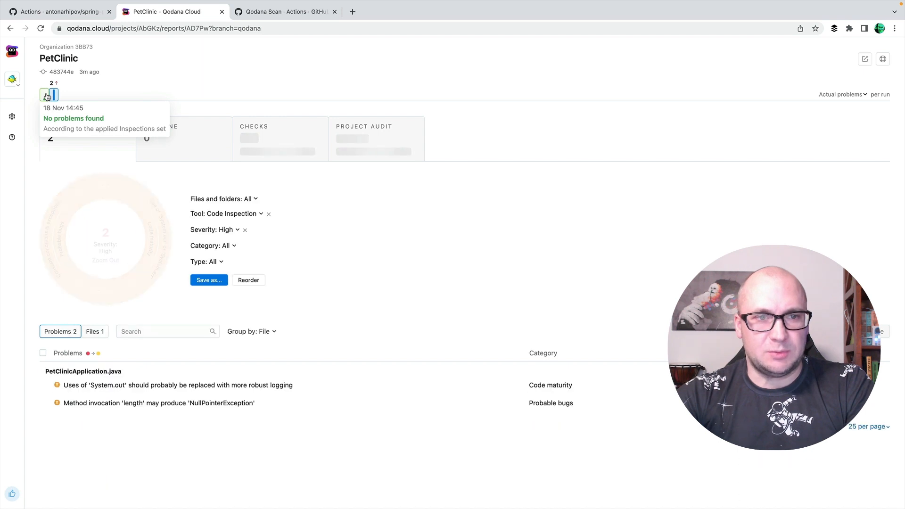
click(44, 94)
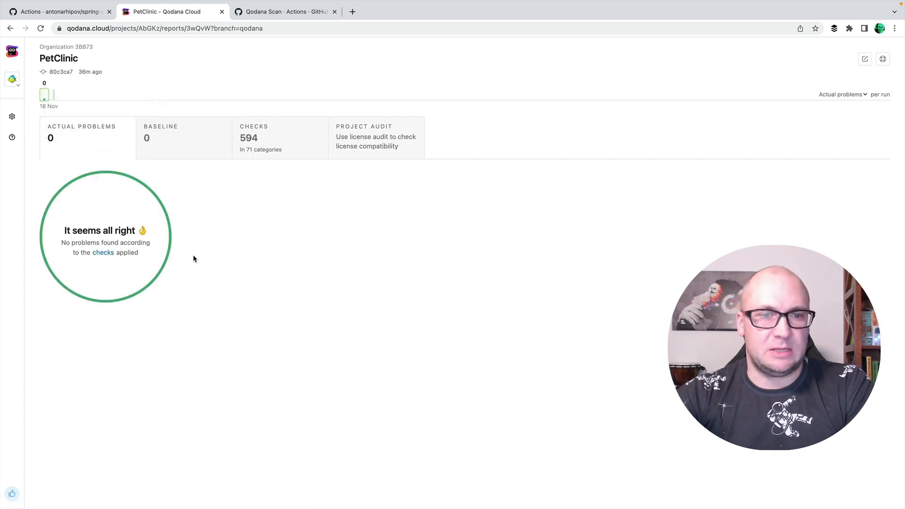
mouse_move(211, 230)
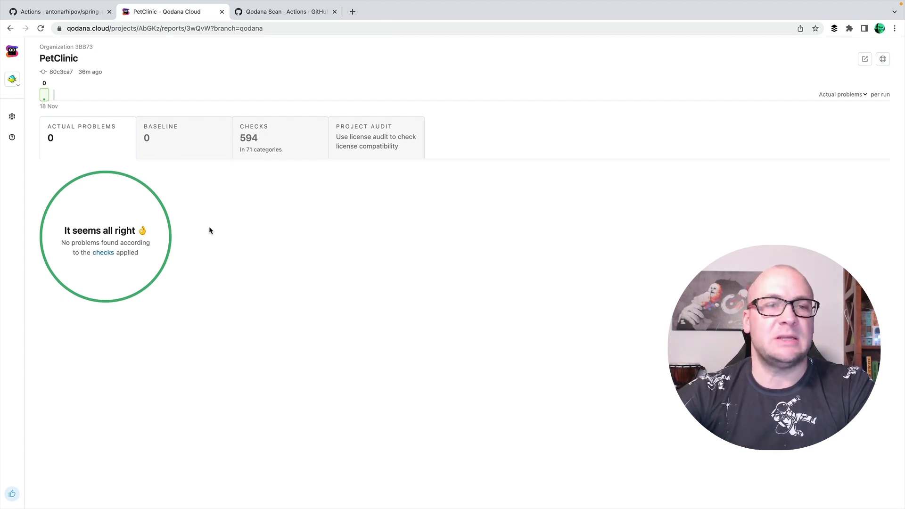
click(52, 96)
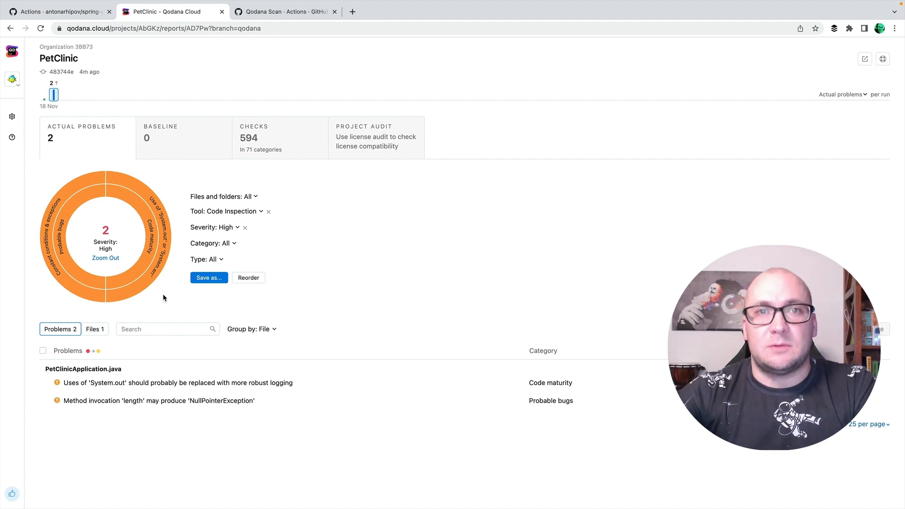
- Find the Duplicated code fragment inspection in Checks by searching 'duplicated' and enable it
click(275, 137)
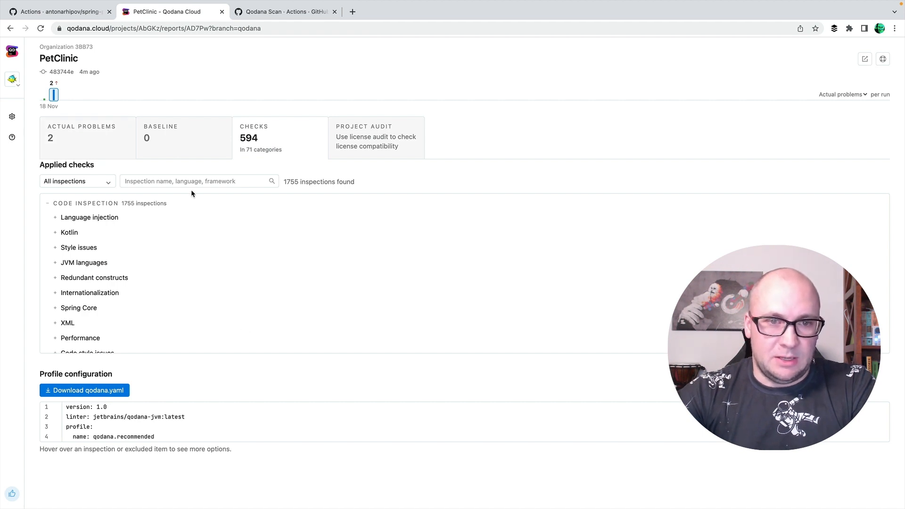
text(d)
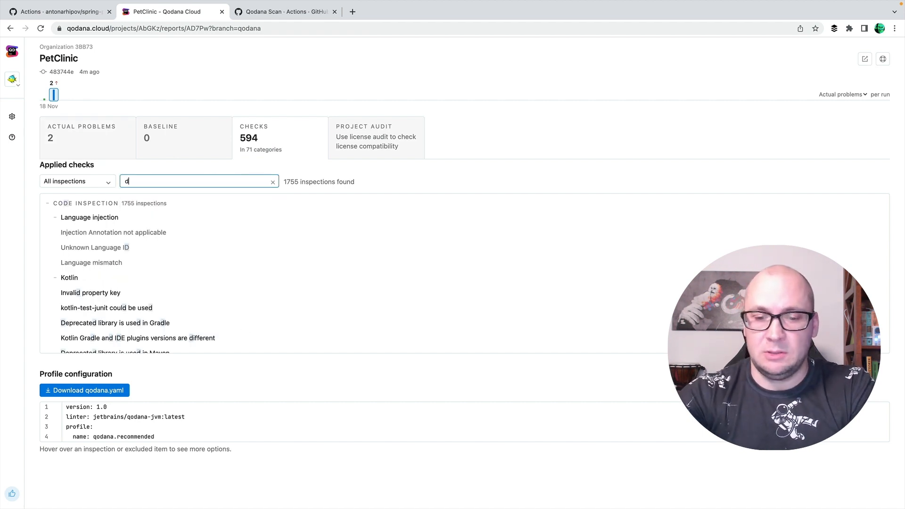
text(uplicated code)
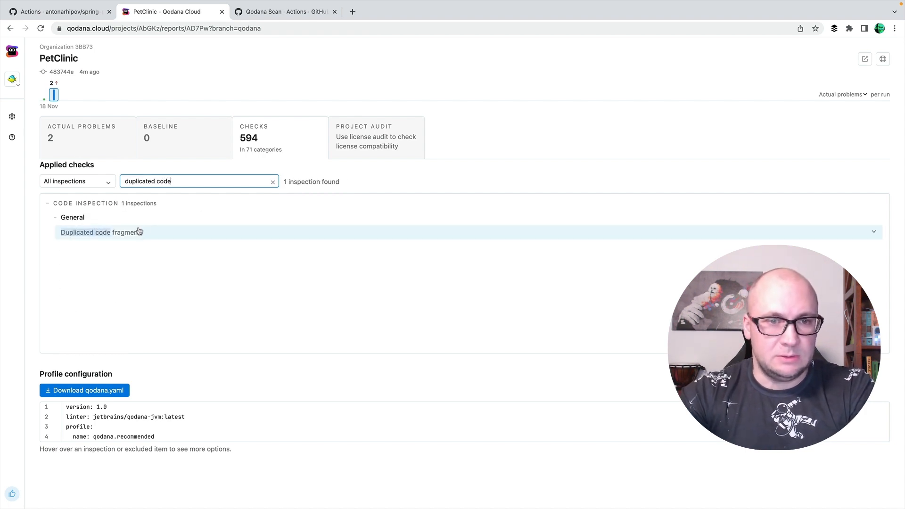
click(97, 232)
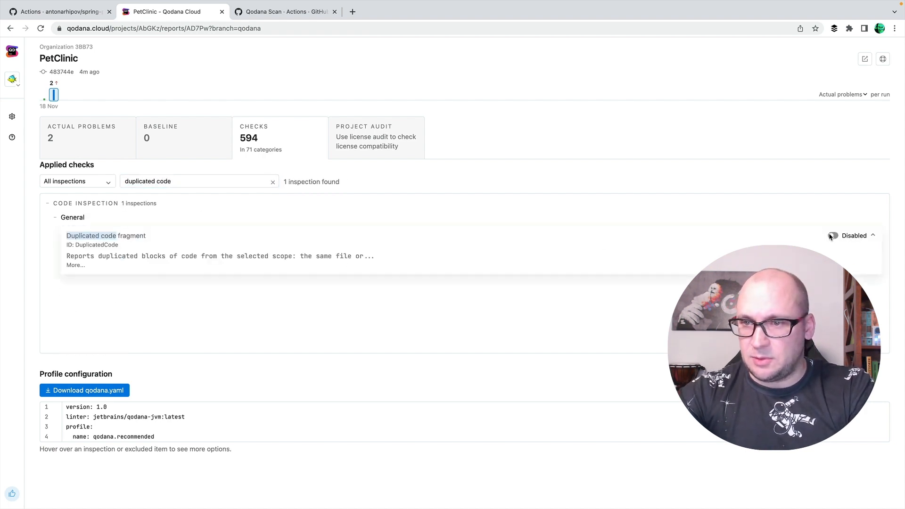
click(833, 236)
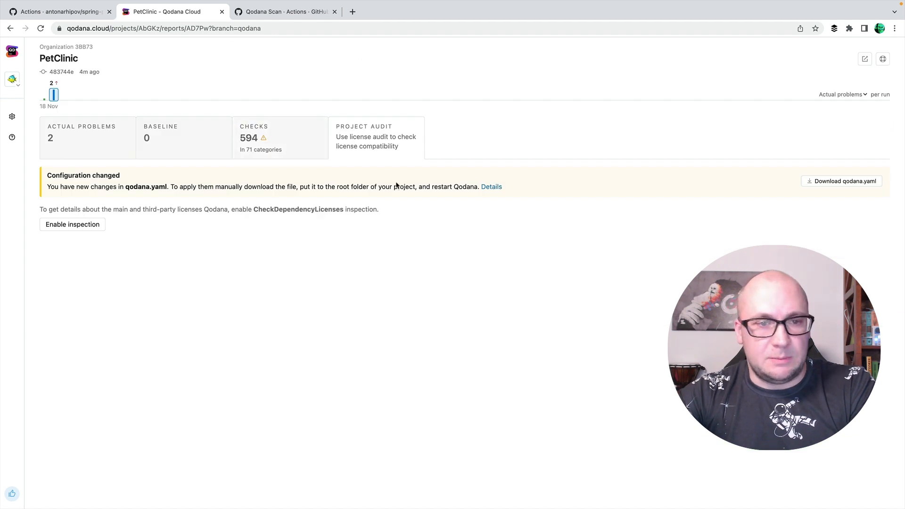
- Enable CheckDependencyLicenses in Project Audit and review the resulting qodana.yaml changes under Checks
click(73, 224)
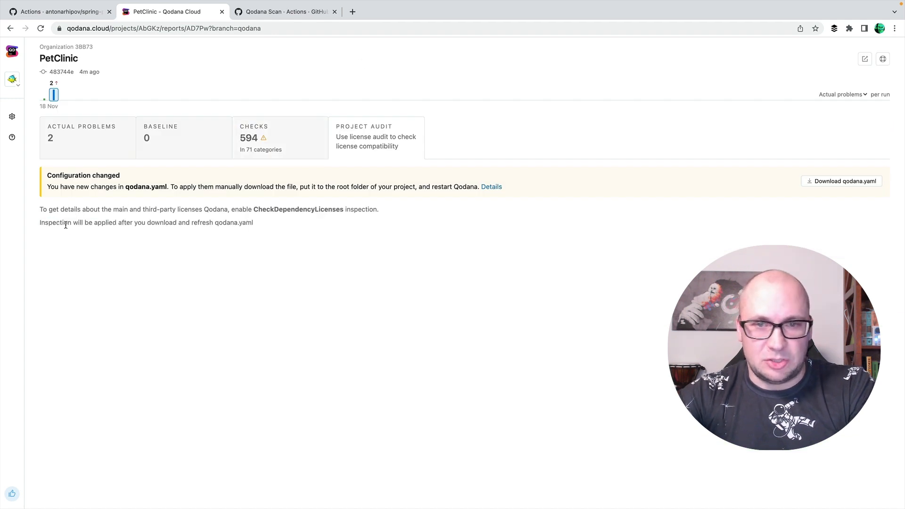
click(254, 138)
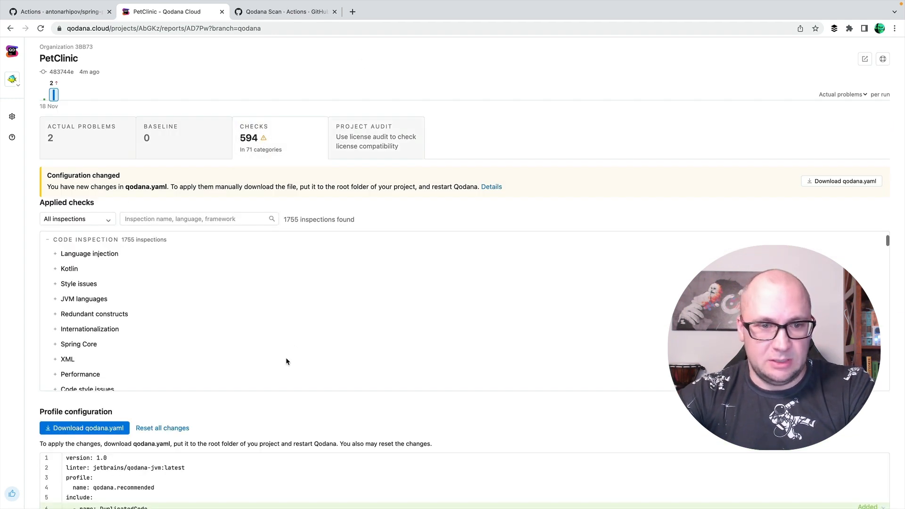
scroll(down, 3)
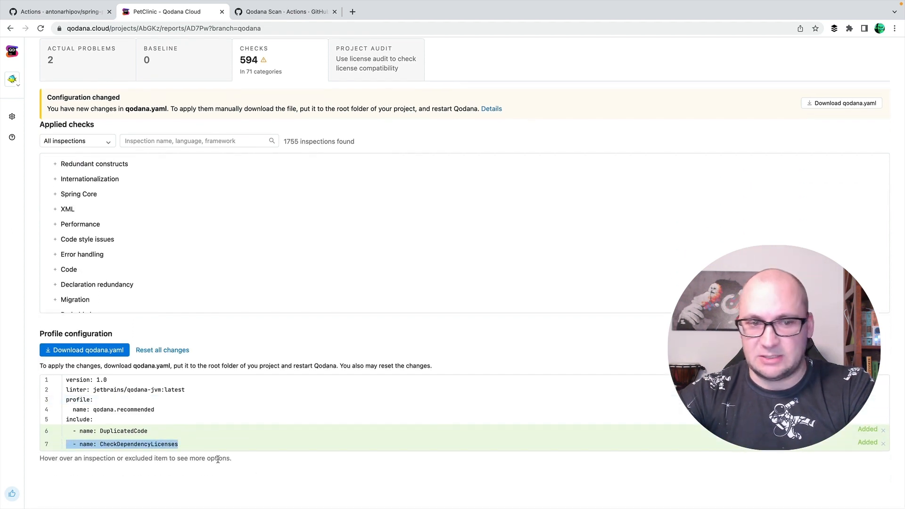
mouse_move(260, 475)
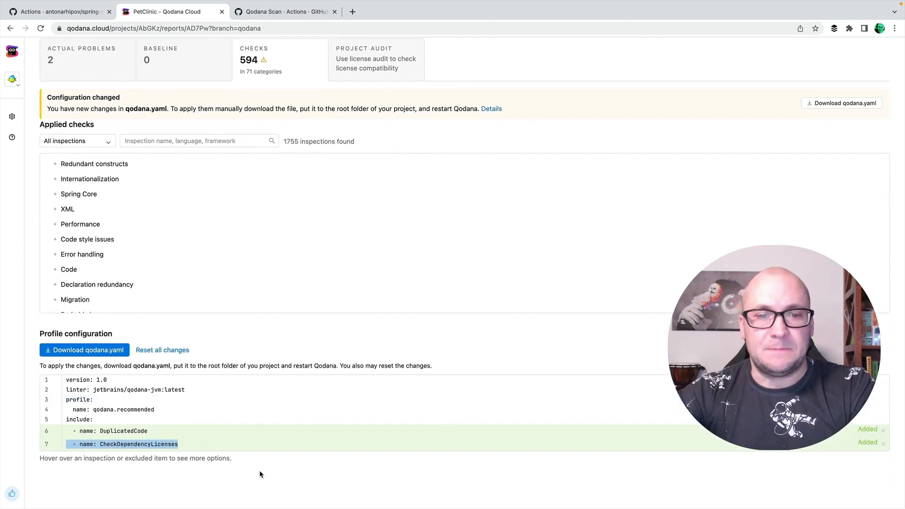
- Download qodana.yaml into IdeaProjects/spring-petclinic, replacing the existing qodana.yml
click(84, 349)
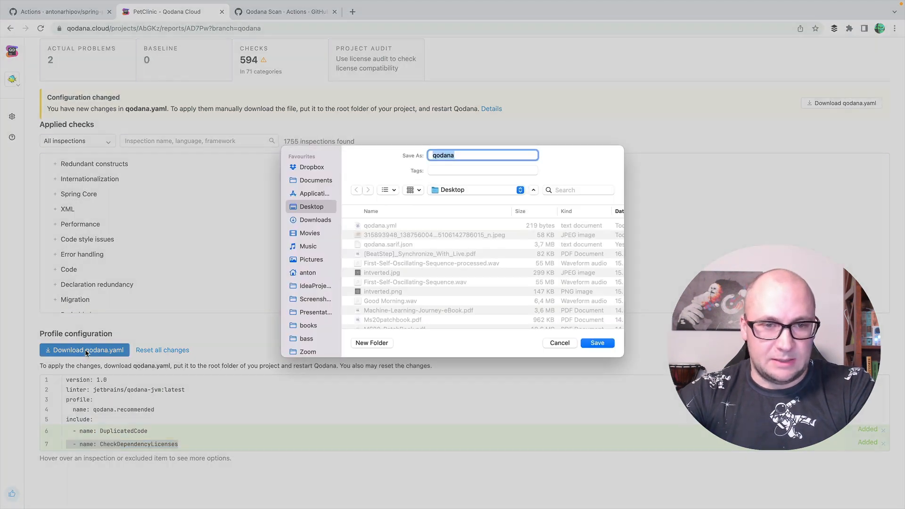
click(315, 289)
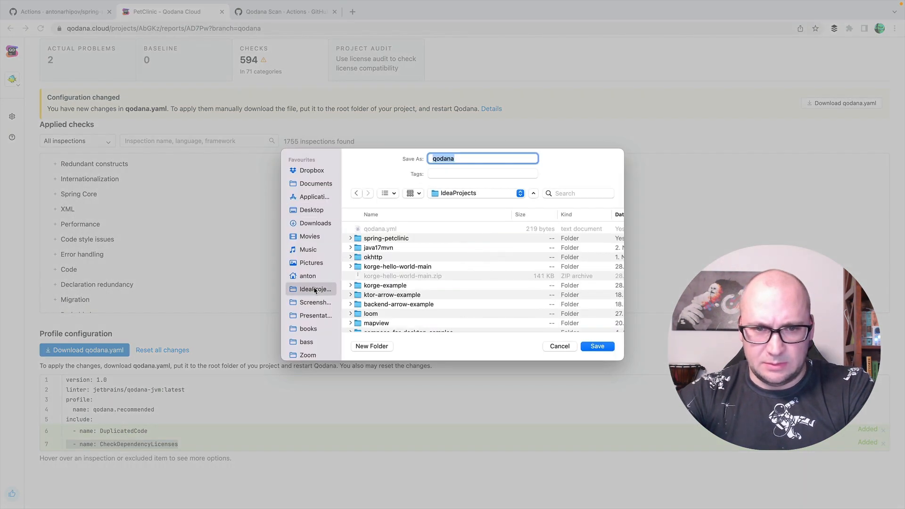
double_click(386, 238)
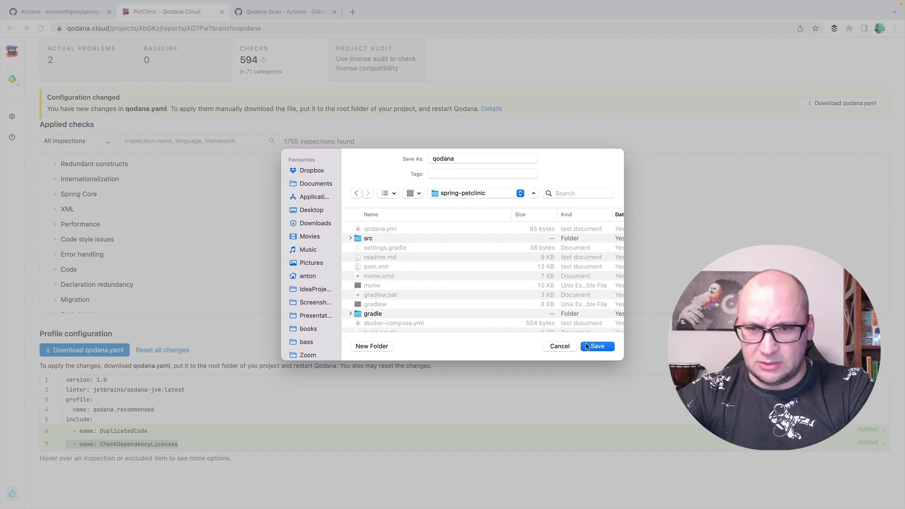
click(598, 346)
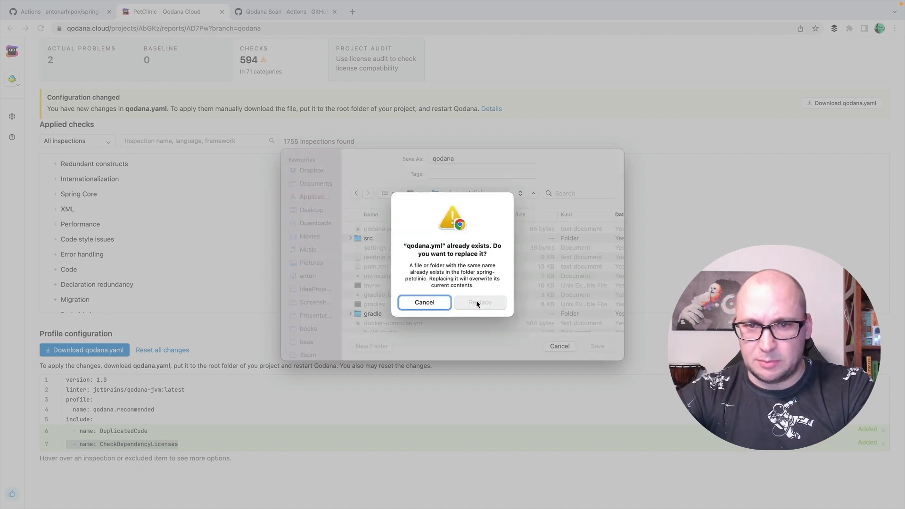
click(480, 302)
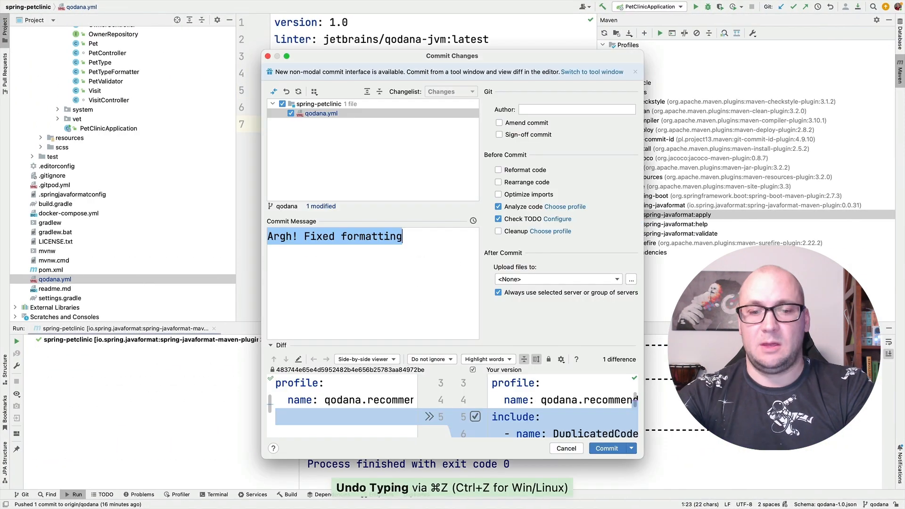
- Commit qodana.yml with the message 'new inspections' using Commit and Push
text(new)
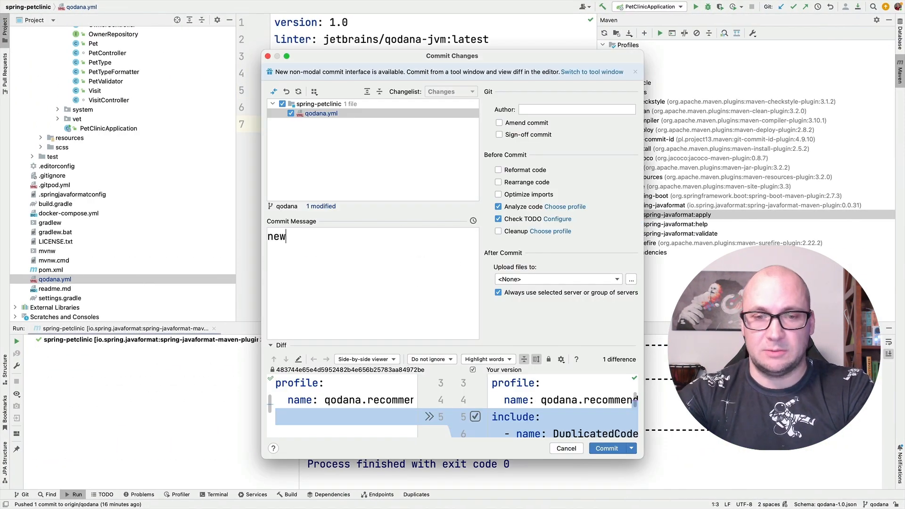
text(inspections)
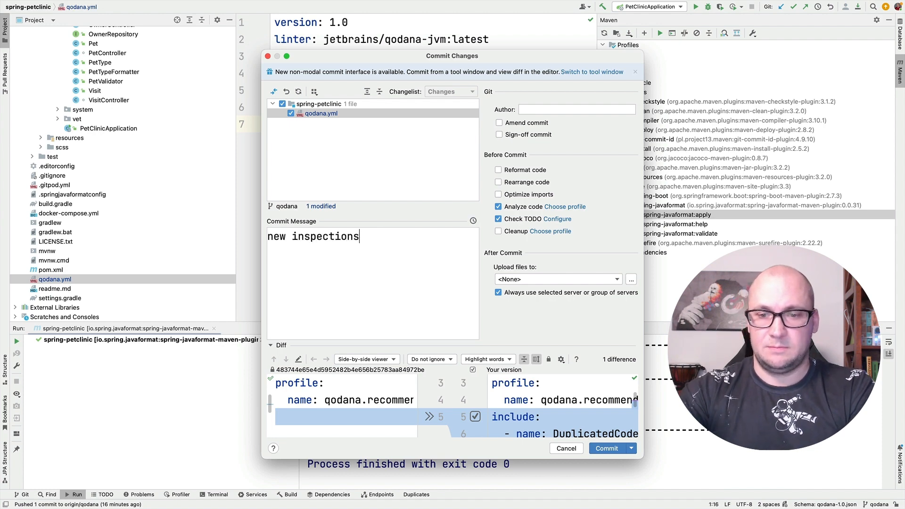
click(631, 449)
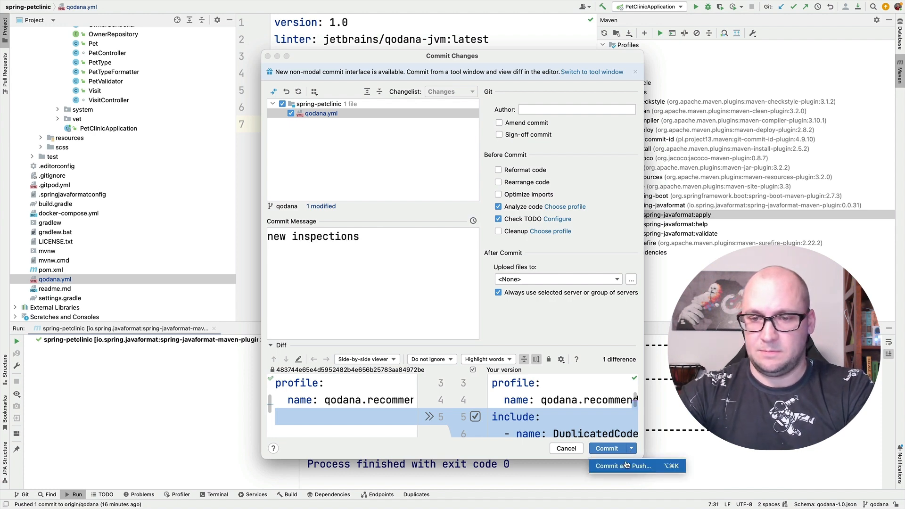
click(626, 466)
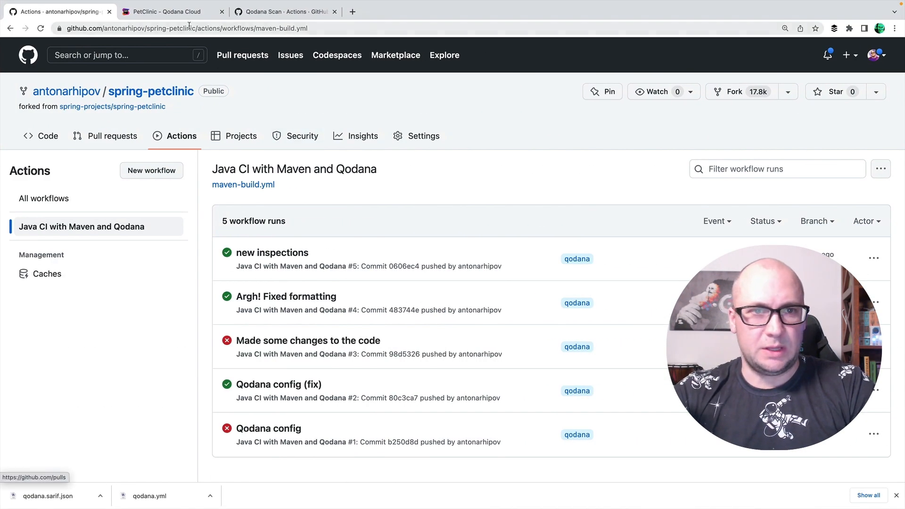
- Review the new run's failed license audit of 83 dependencies, then return to its 24 actual problems
click(165, 12)
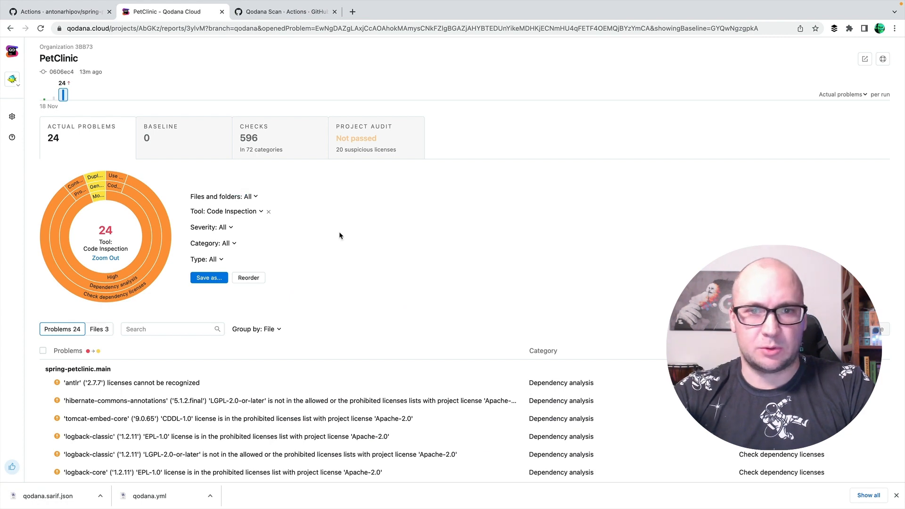
mouse_move(374, 253)
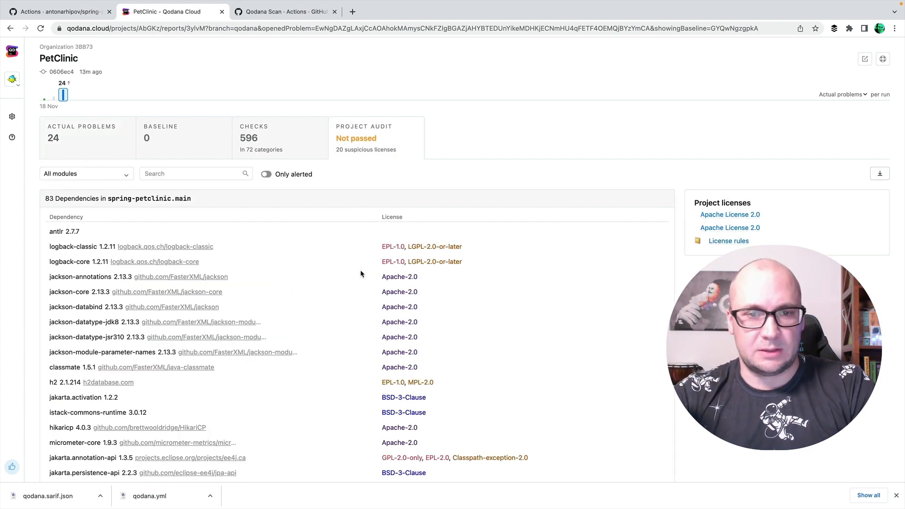
scroll(down, 3)
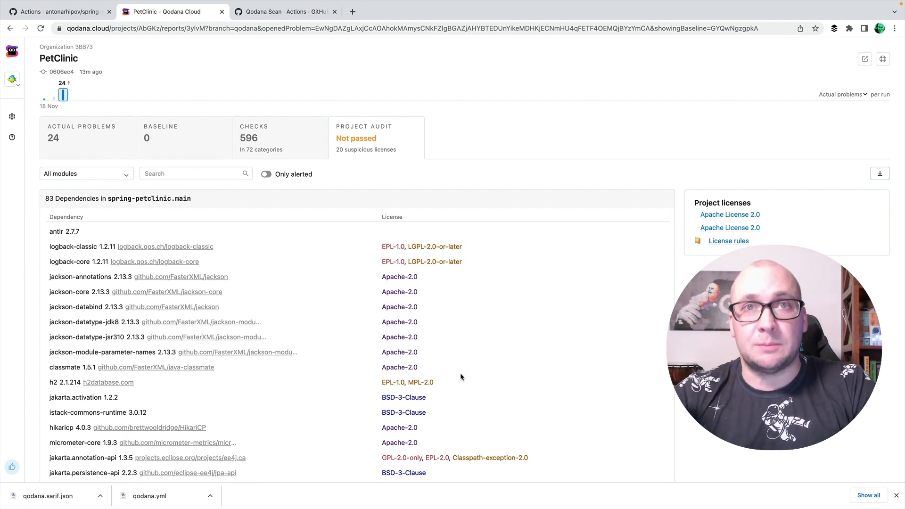
click(81, 137)
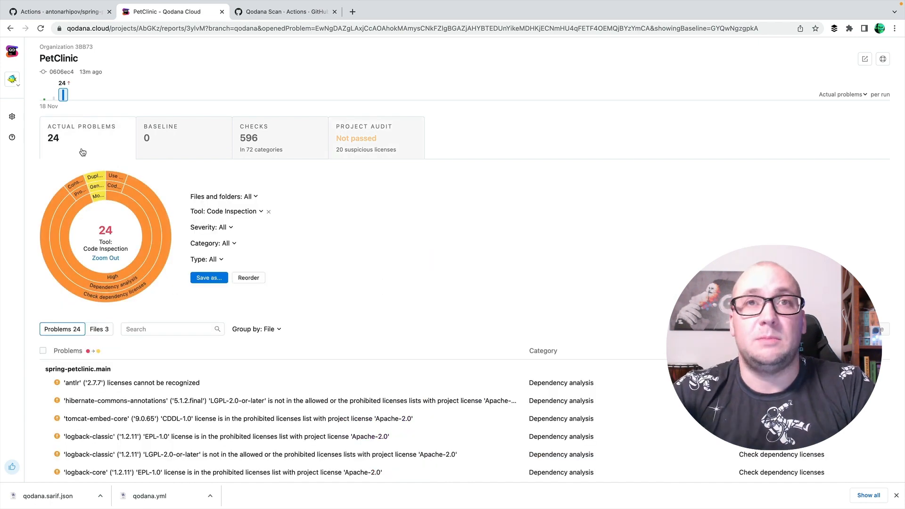